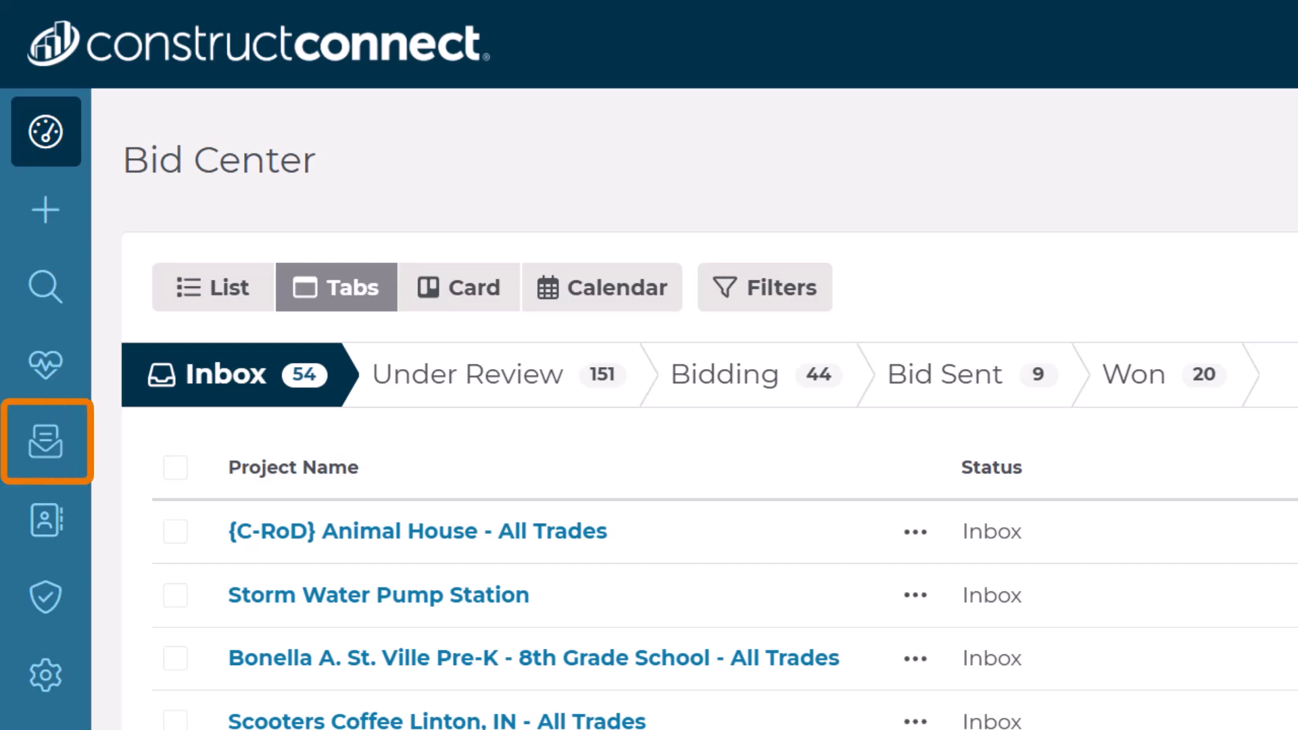
pyautogui.moveTo(633, 473)
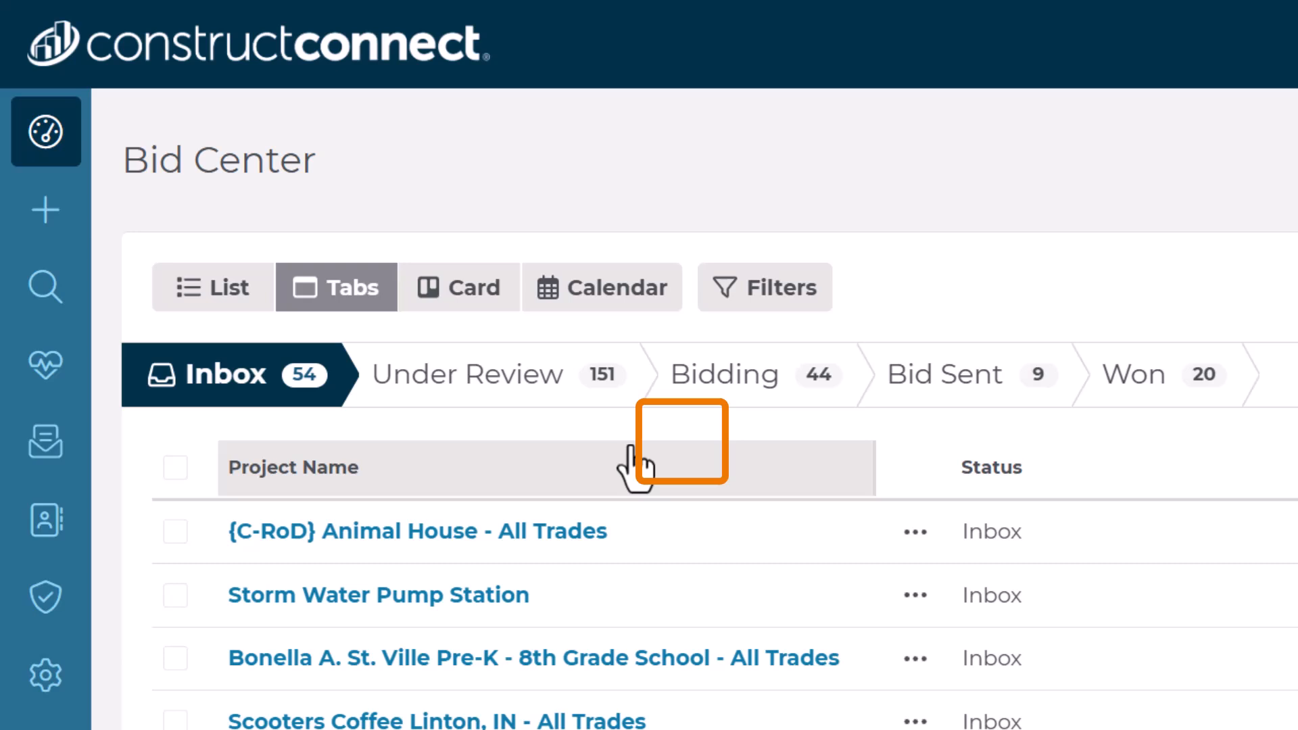
# - Bring up the project creation menu from the Bid Center sidebar's + icon
pyautogui.click(46, 442)
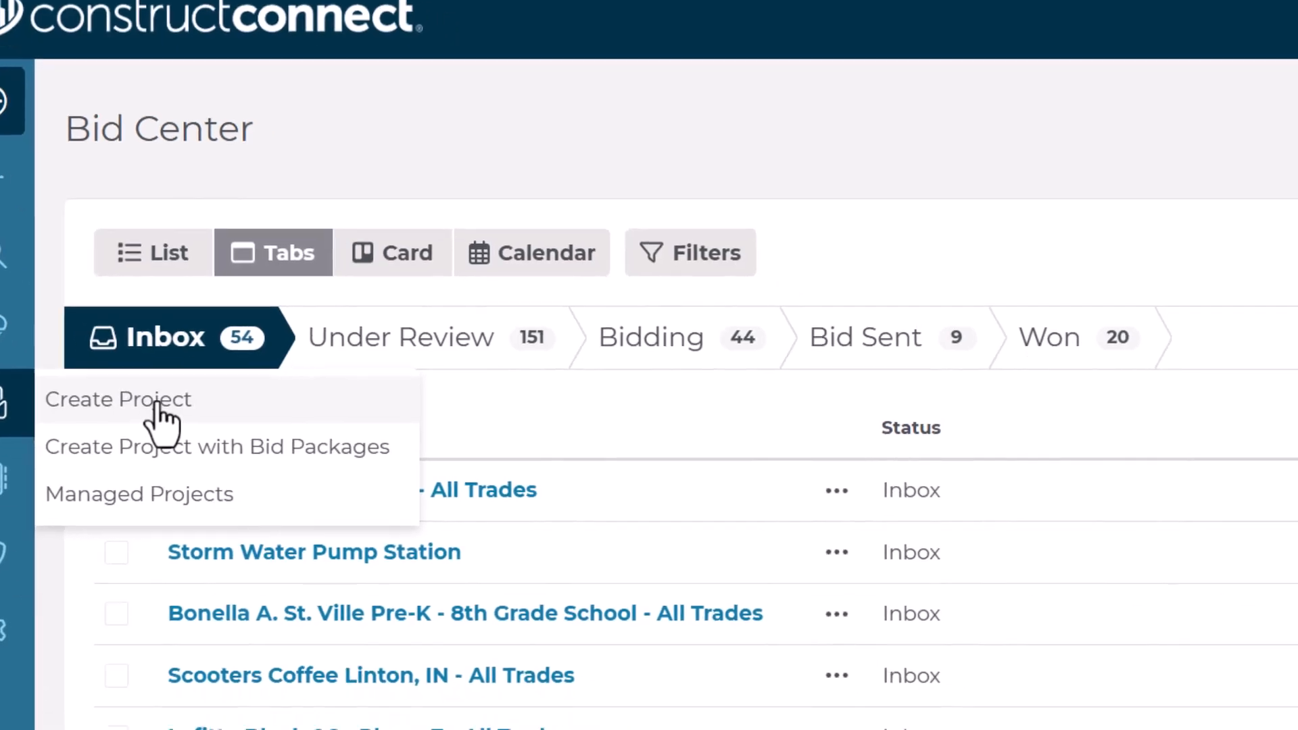
# - Submit Cincinnati School Improvements as a bidding Educational renovation due Feb 13, 2025, after checking the primary contact
pyautogui.click(117, 400)
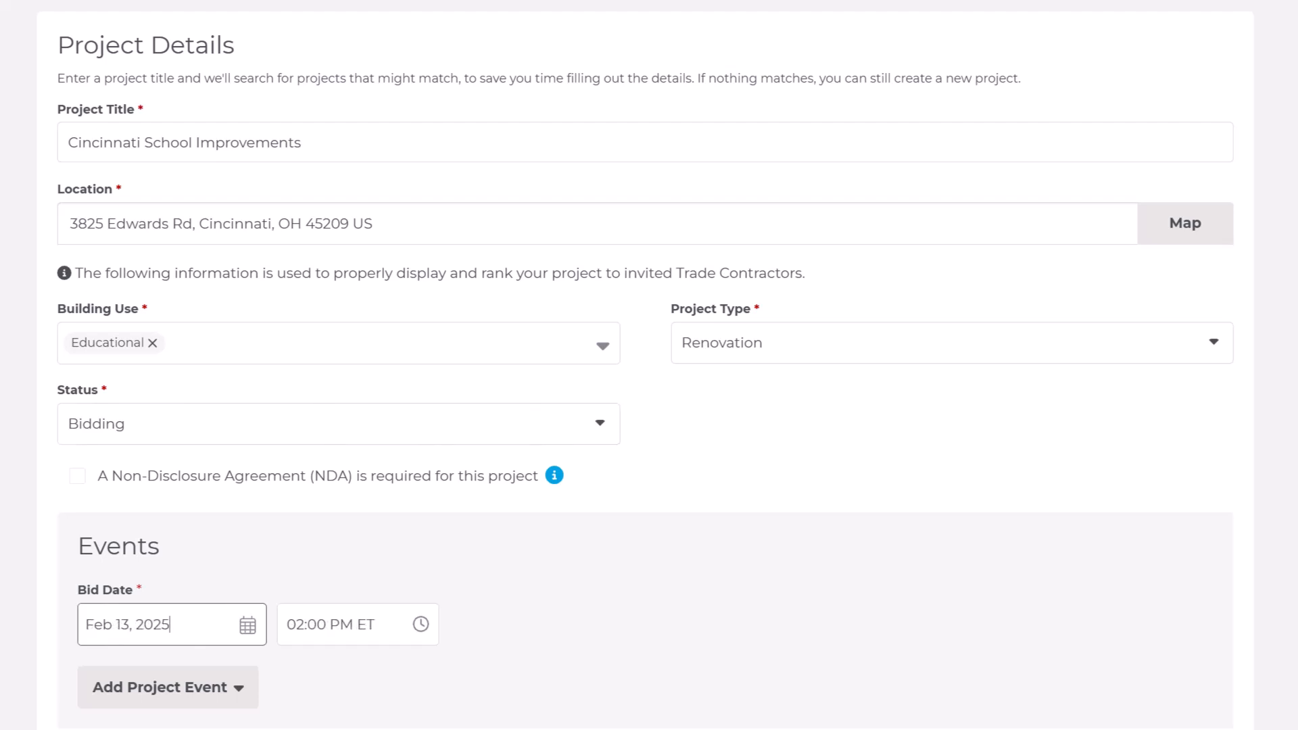
pyautogui.scroll(-3)
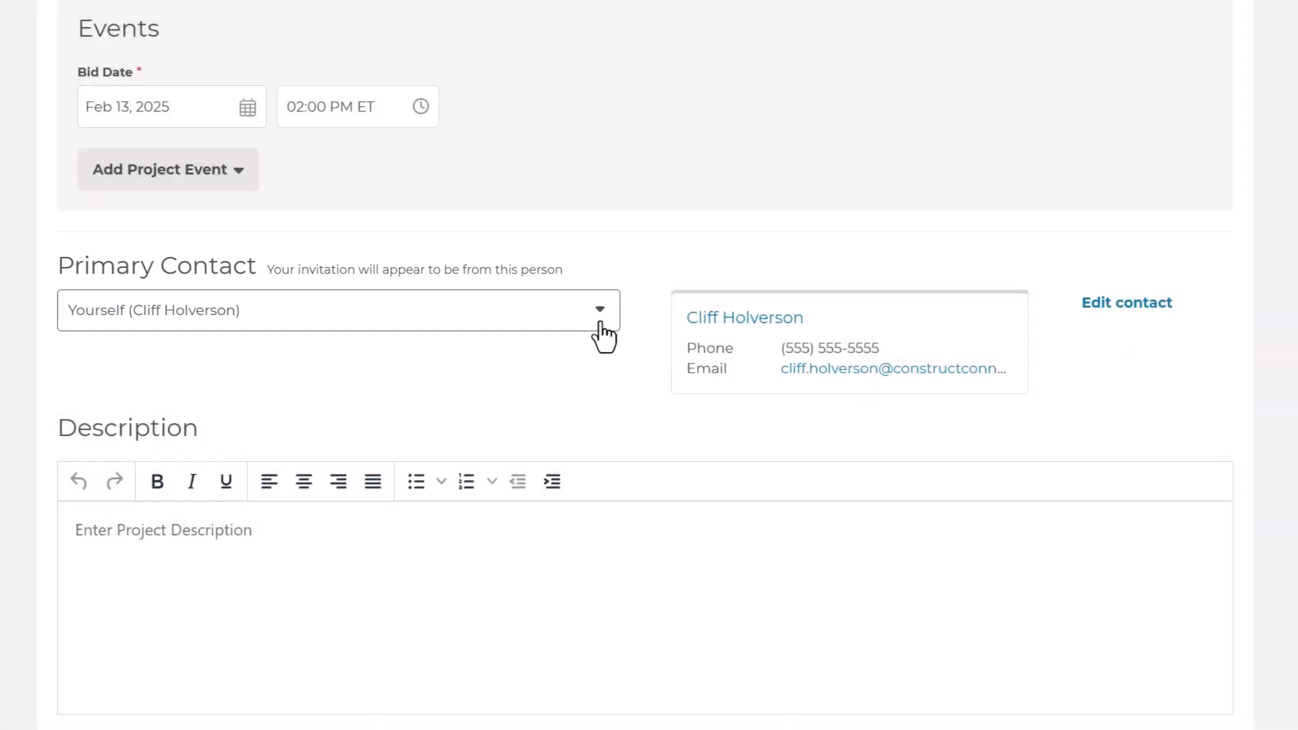
pyautogui.click(600, 309)
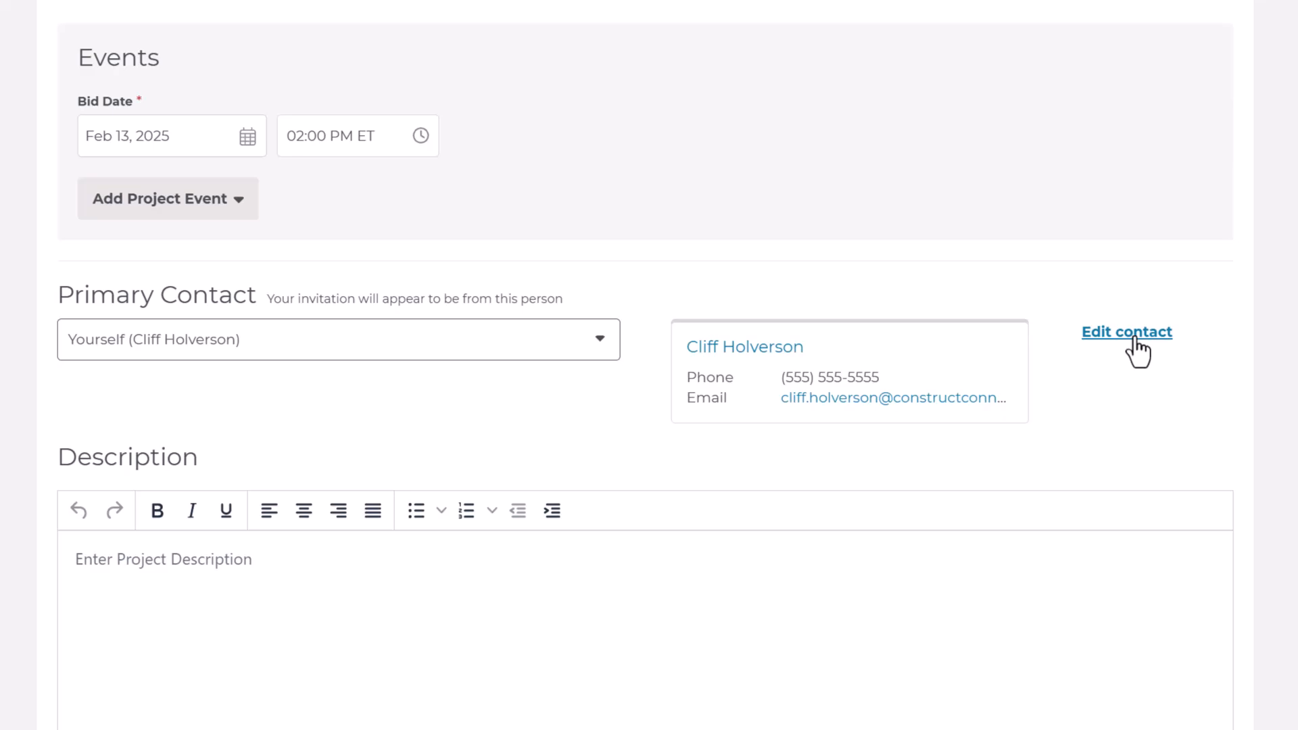
pyautogui.click(1126, 332)
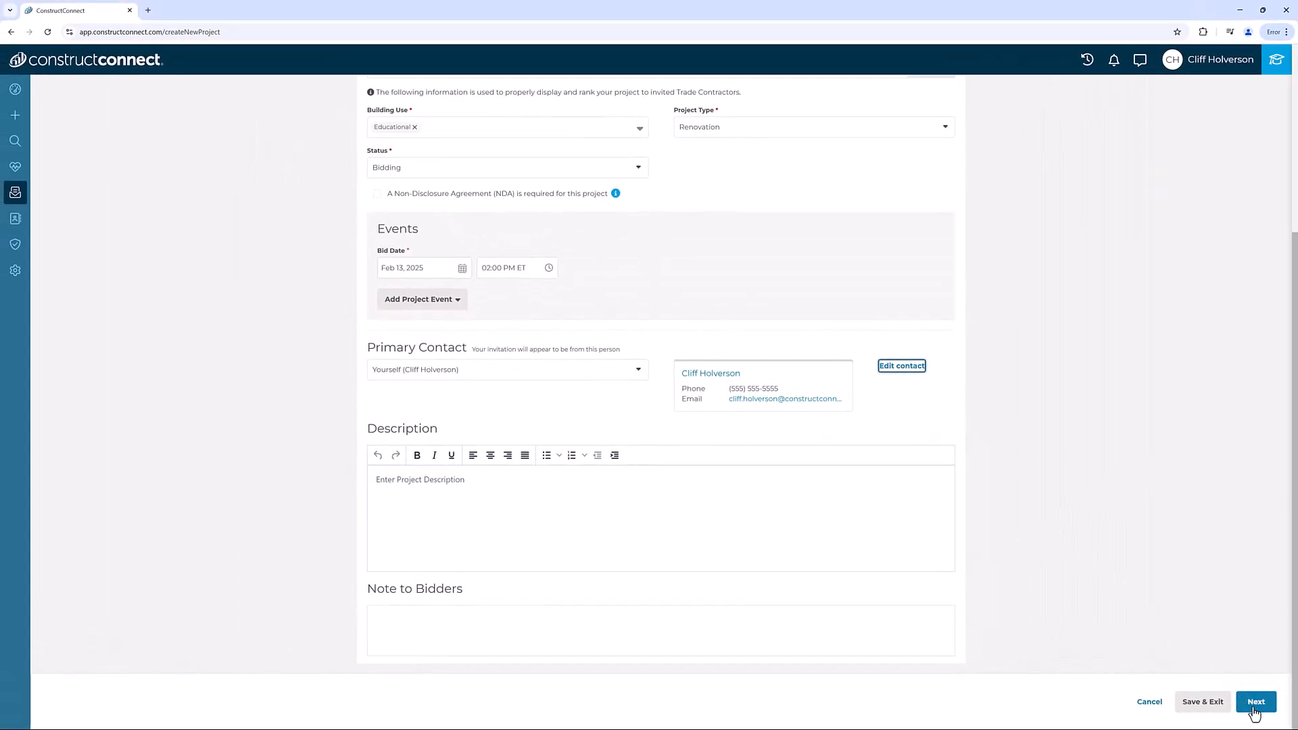
pyautogui.click(1256, 701)
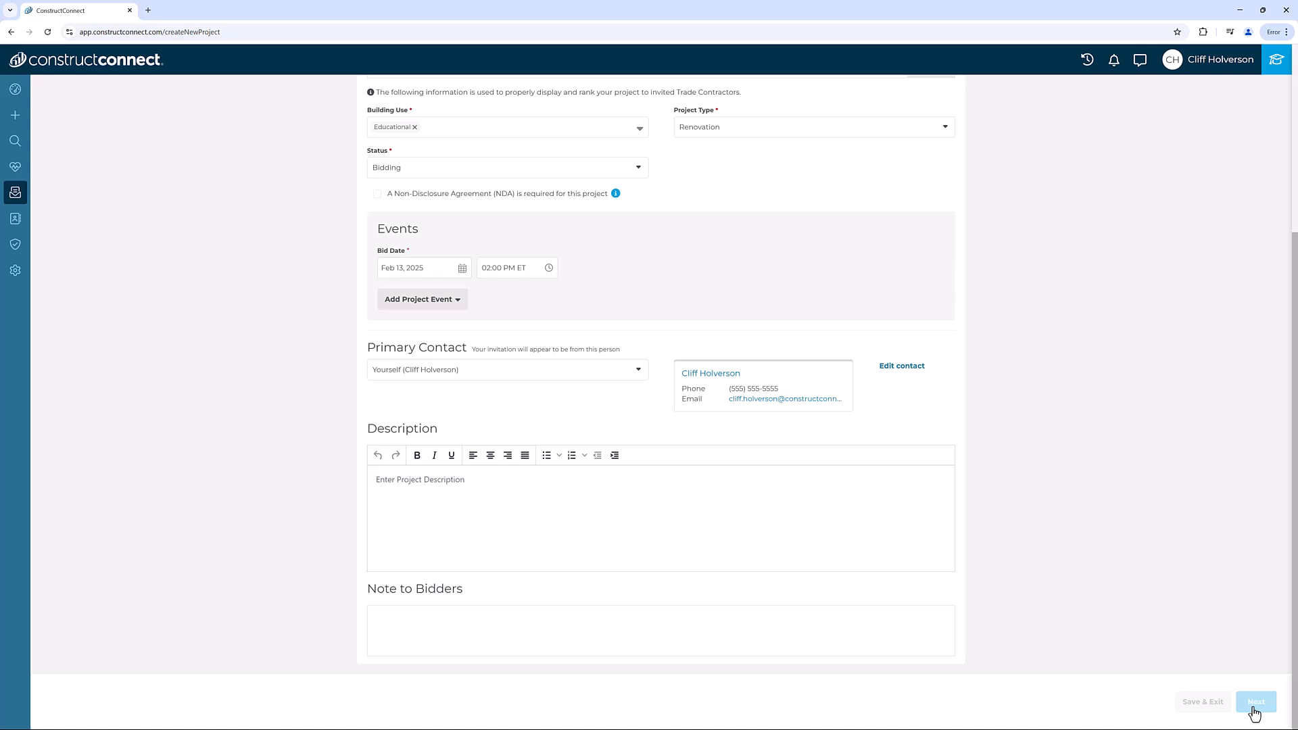
# - Accept the project information and start a file upload on the Documents step
pyautogui.click(1256, 702)
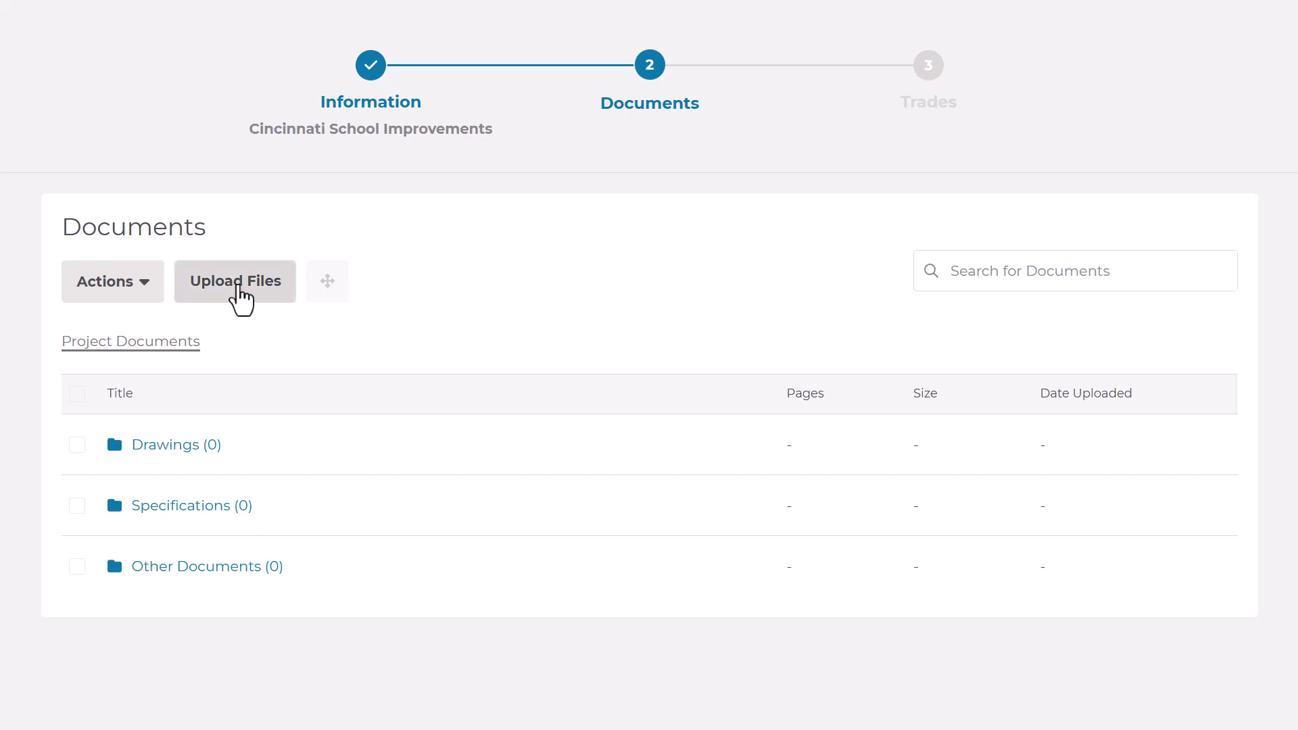
pyautogui.click(235, 282)
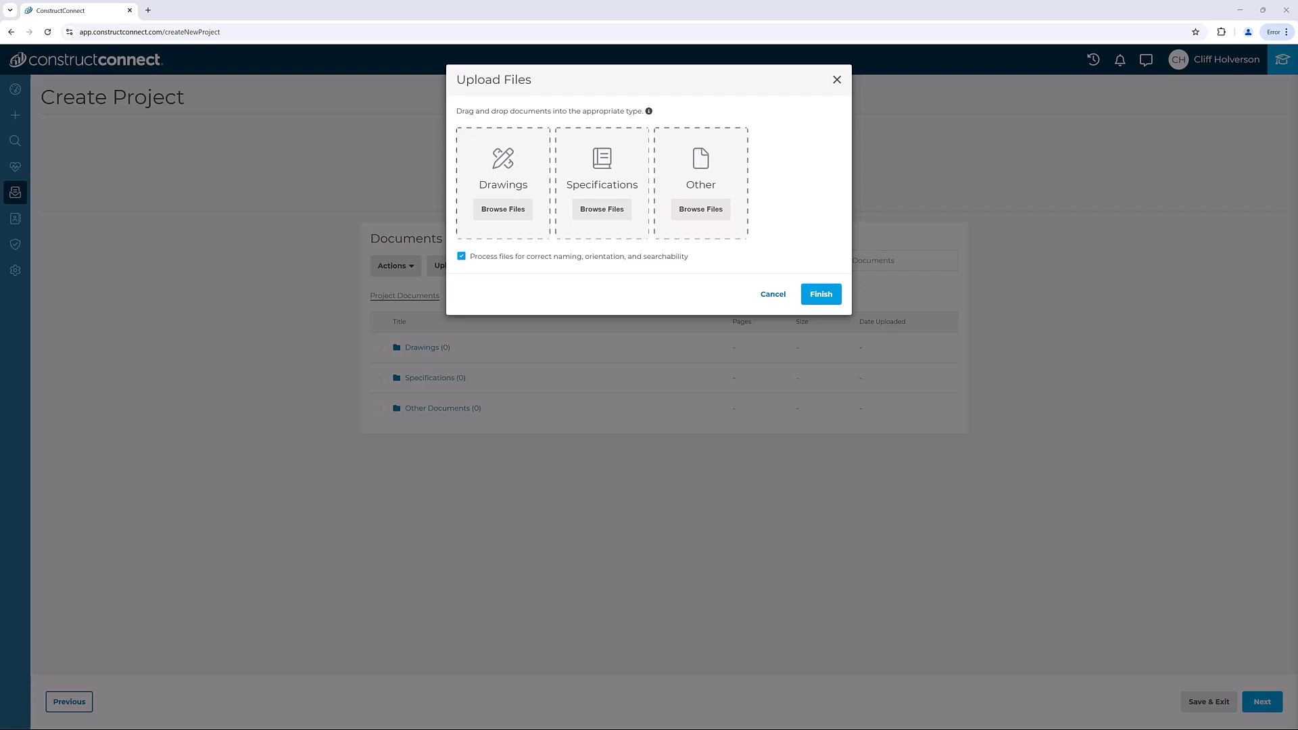
# - Upload all 50 drawing files (31.9 MB) into the project's Drawings folder
pyautogui.click(503, 209)
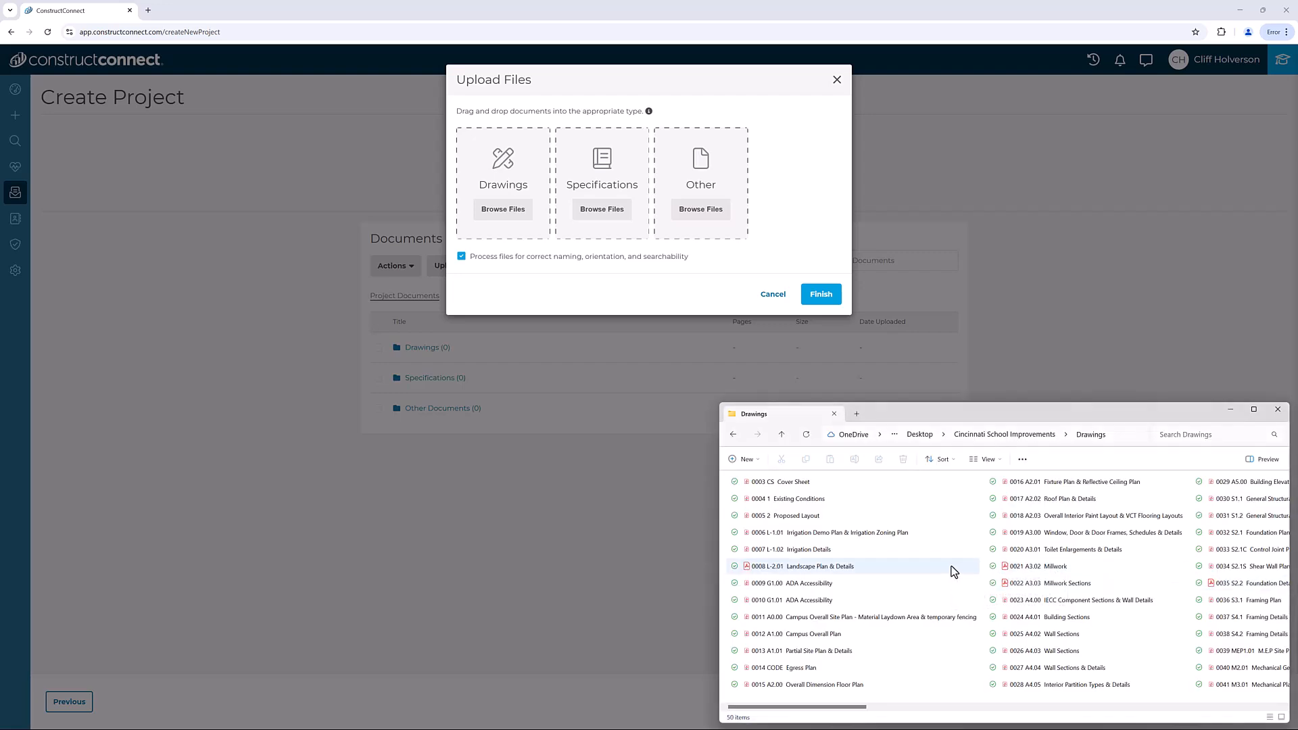
pyautogui.press('Ctrl+a')
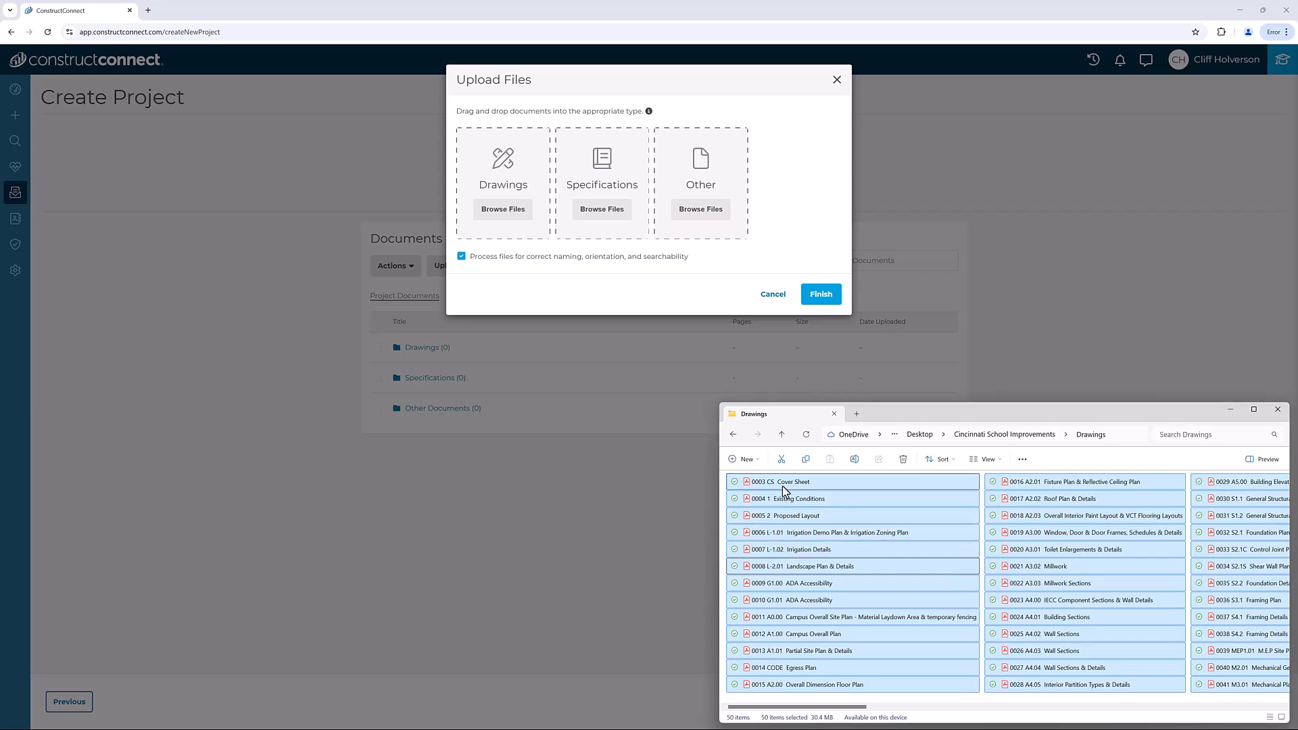
pyautogui.moveTo(782, 488); pyautogui.dragTo(502, 178)
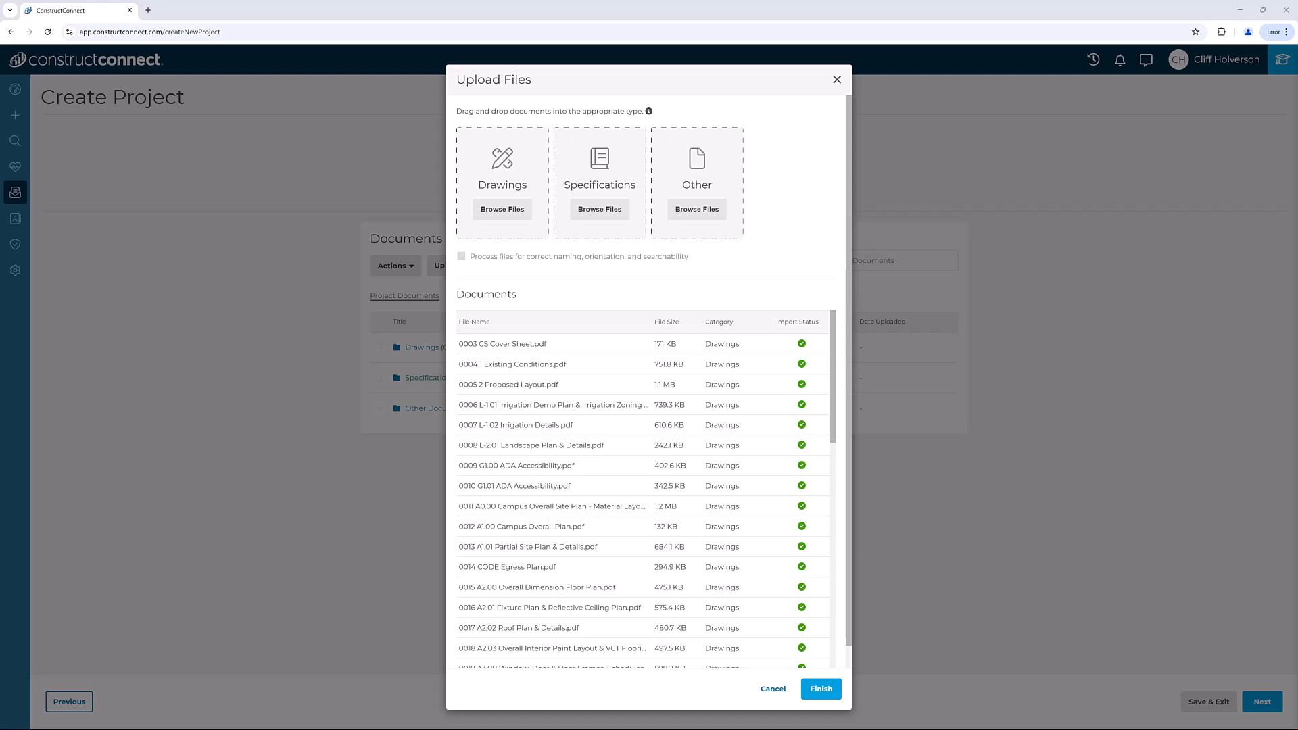
pyautogui.moveTo(855, 678)
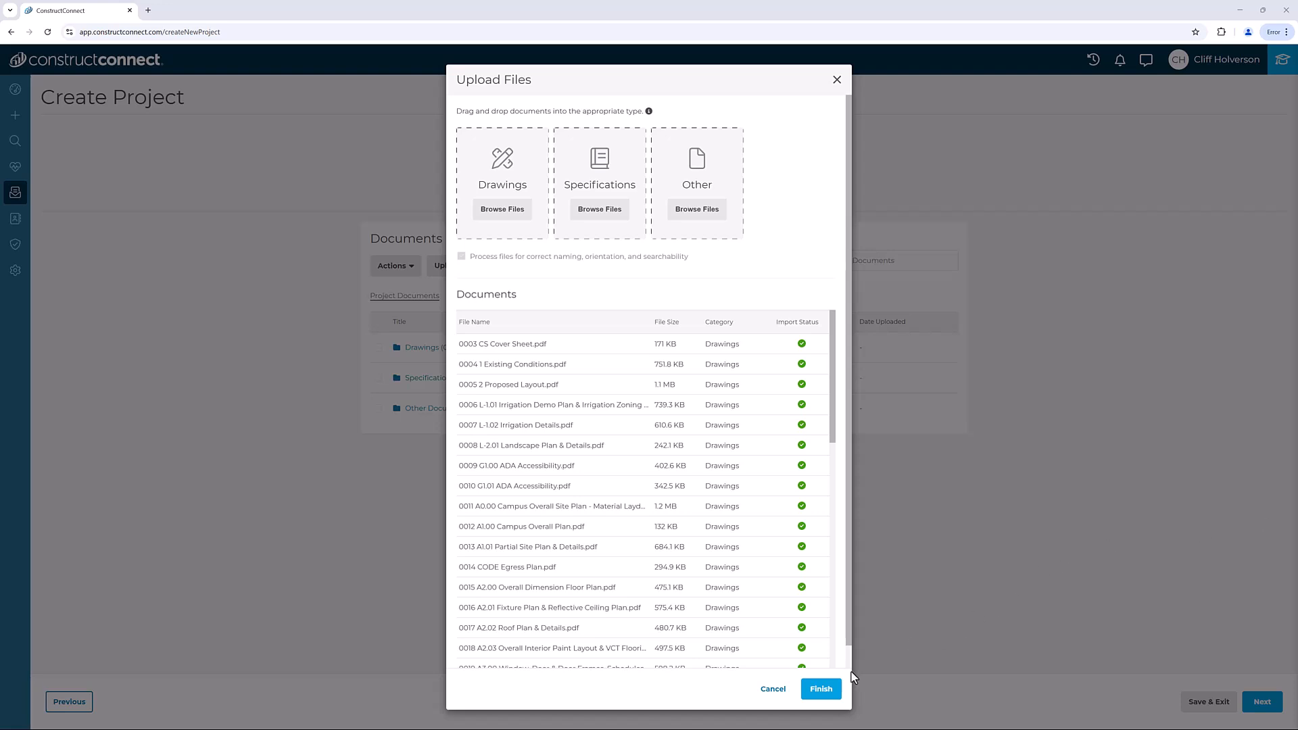
pyautogui.click(822, 689)
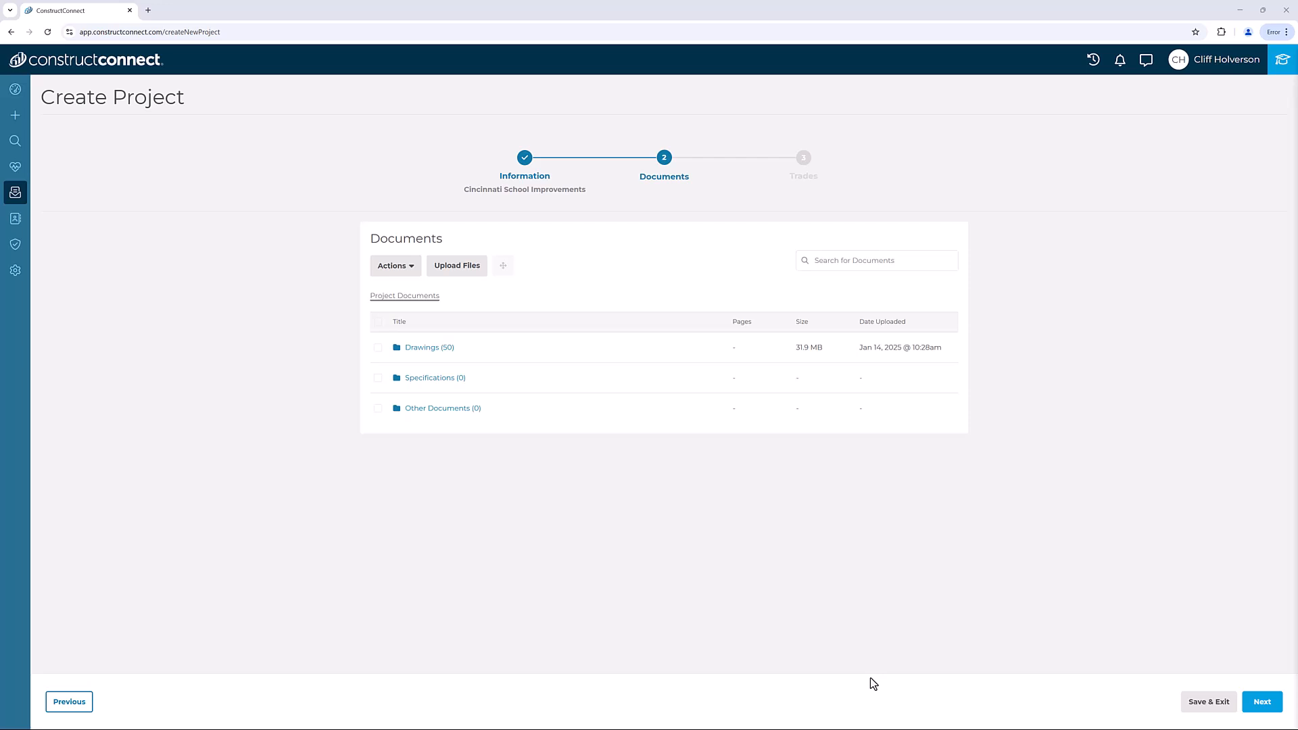
pyautogui.moveTo(1262, 701)
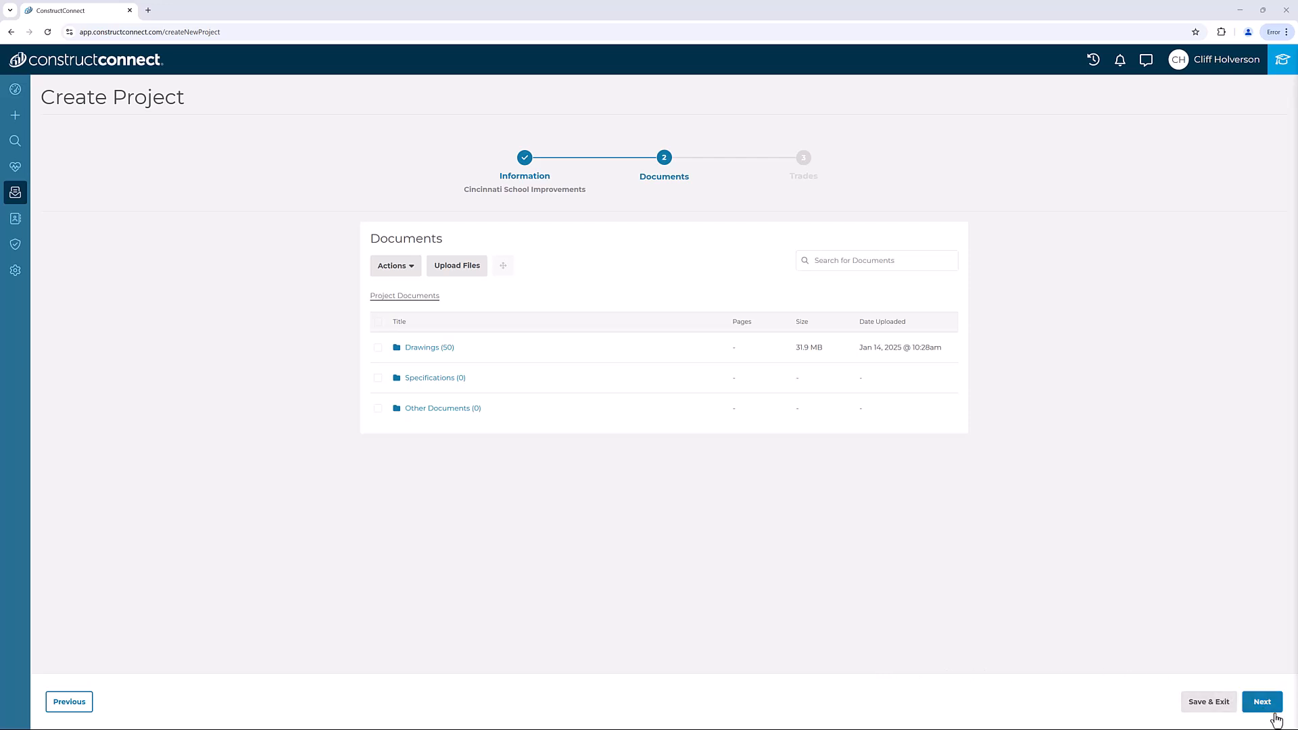
# - Continue from Documents to the still-empty Trades step
pyautogui.click(1261, 702)
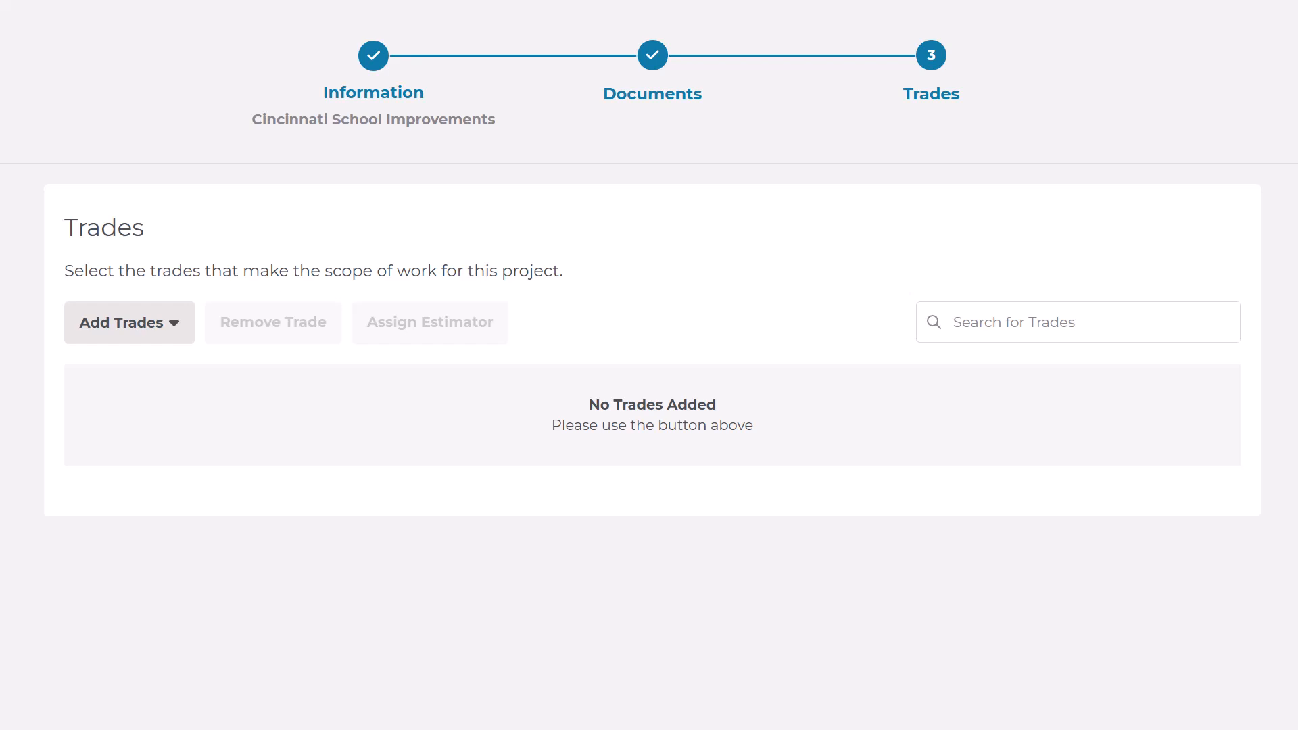
pyautogui.moveTo(1231, 719)
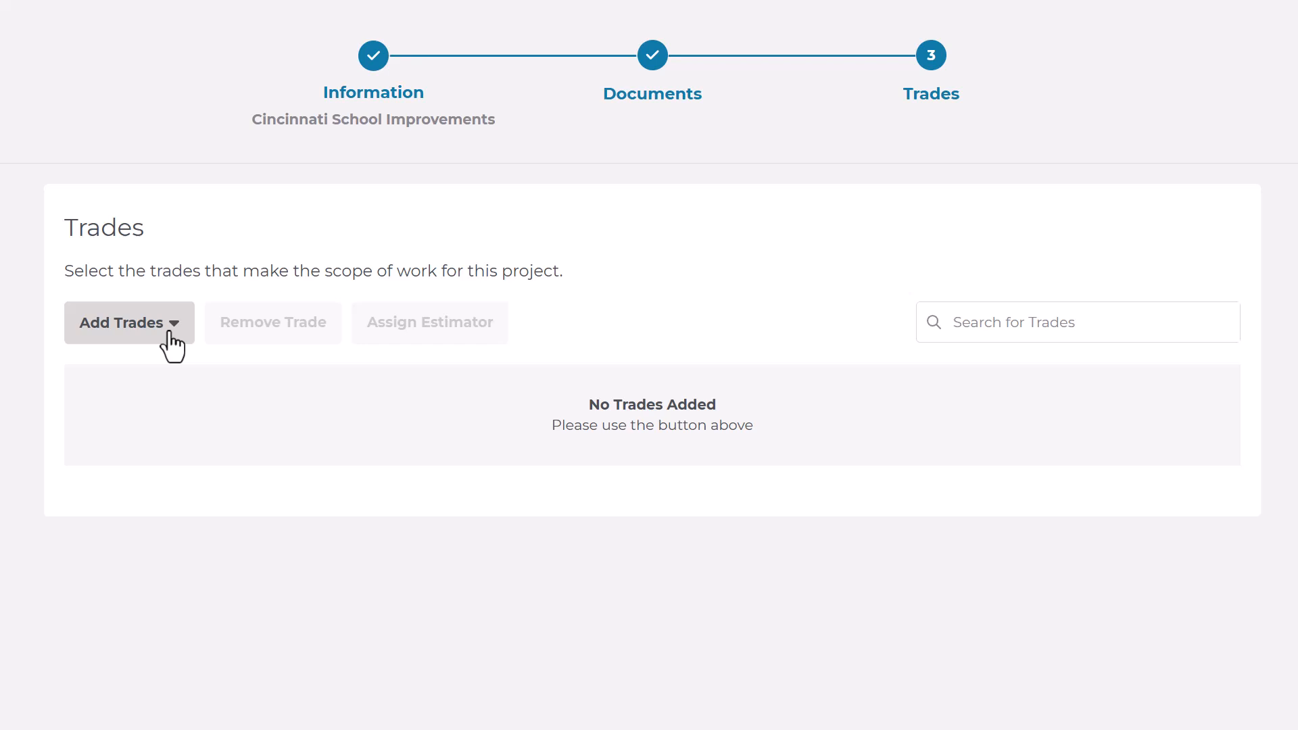
# - Choose to add trades from the full trade list and browse the Finishes codes
pyautogui.click(128, 322)
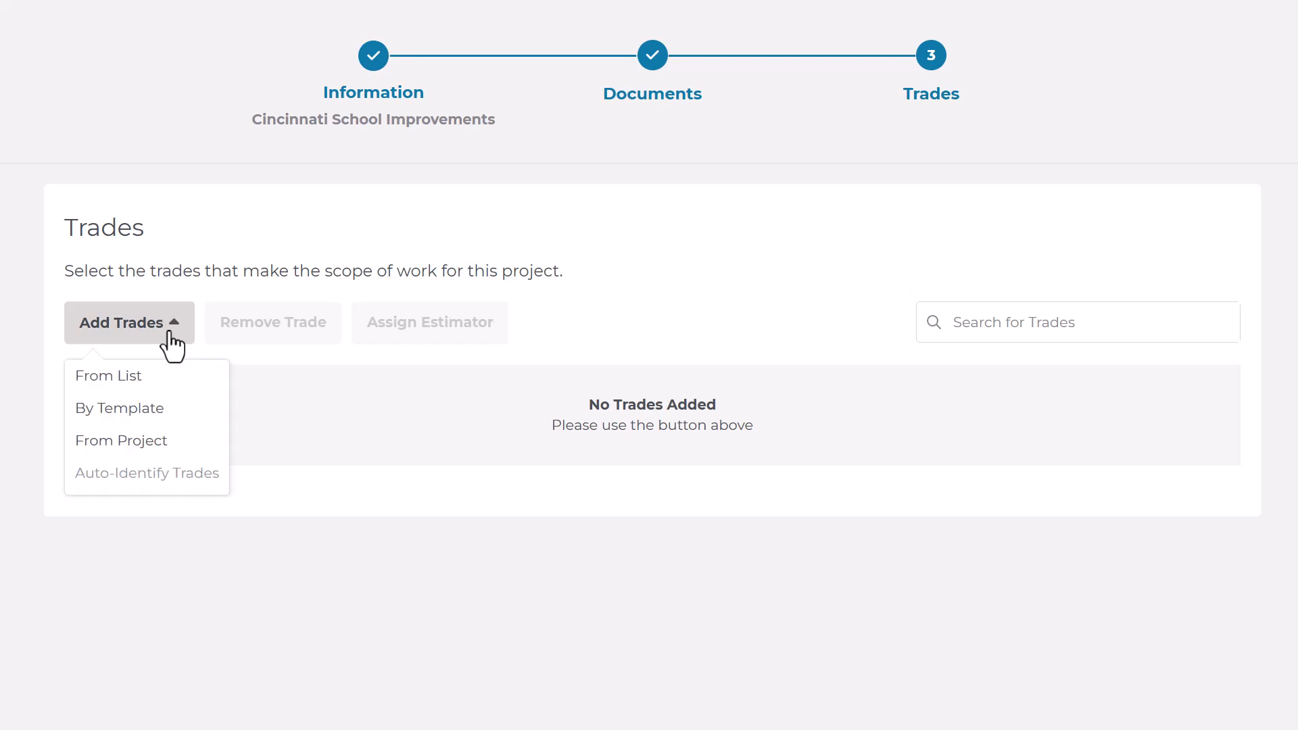
pyautogui.moveTo(172, 372)
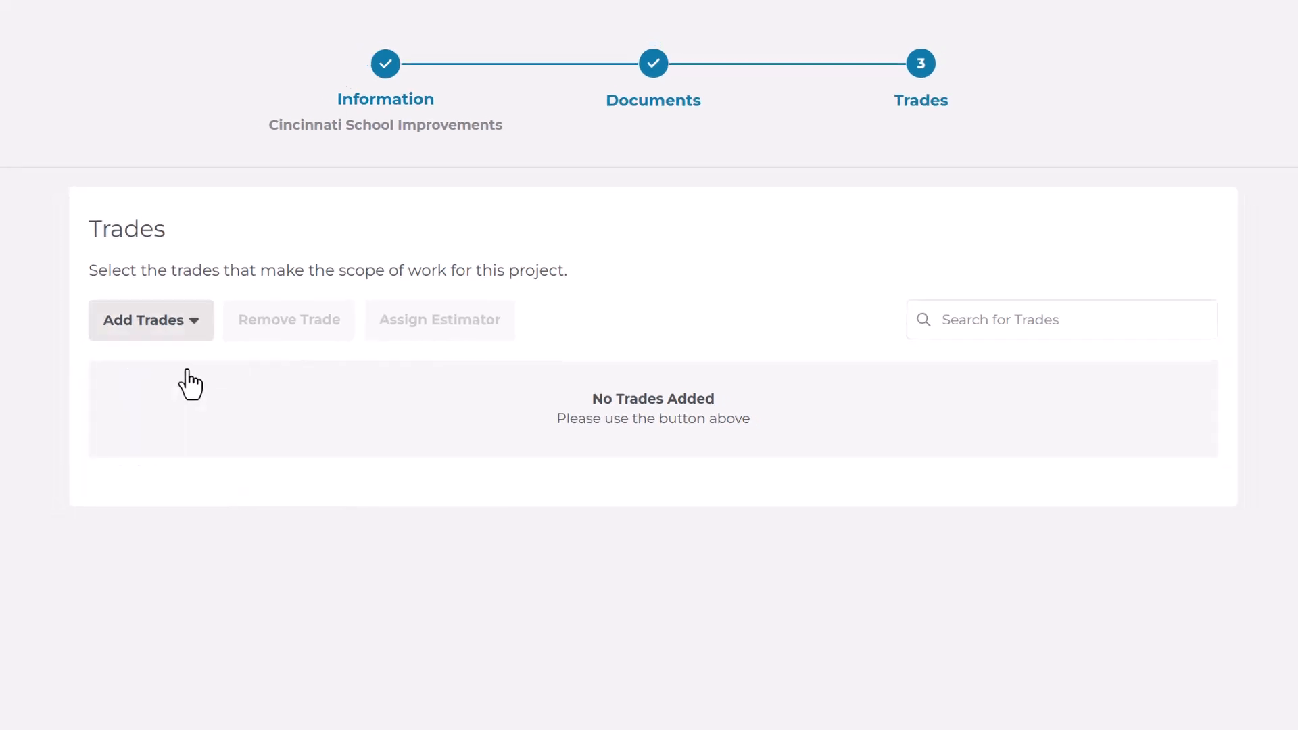
pyautogui.click(150, 320)
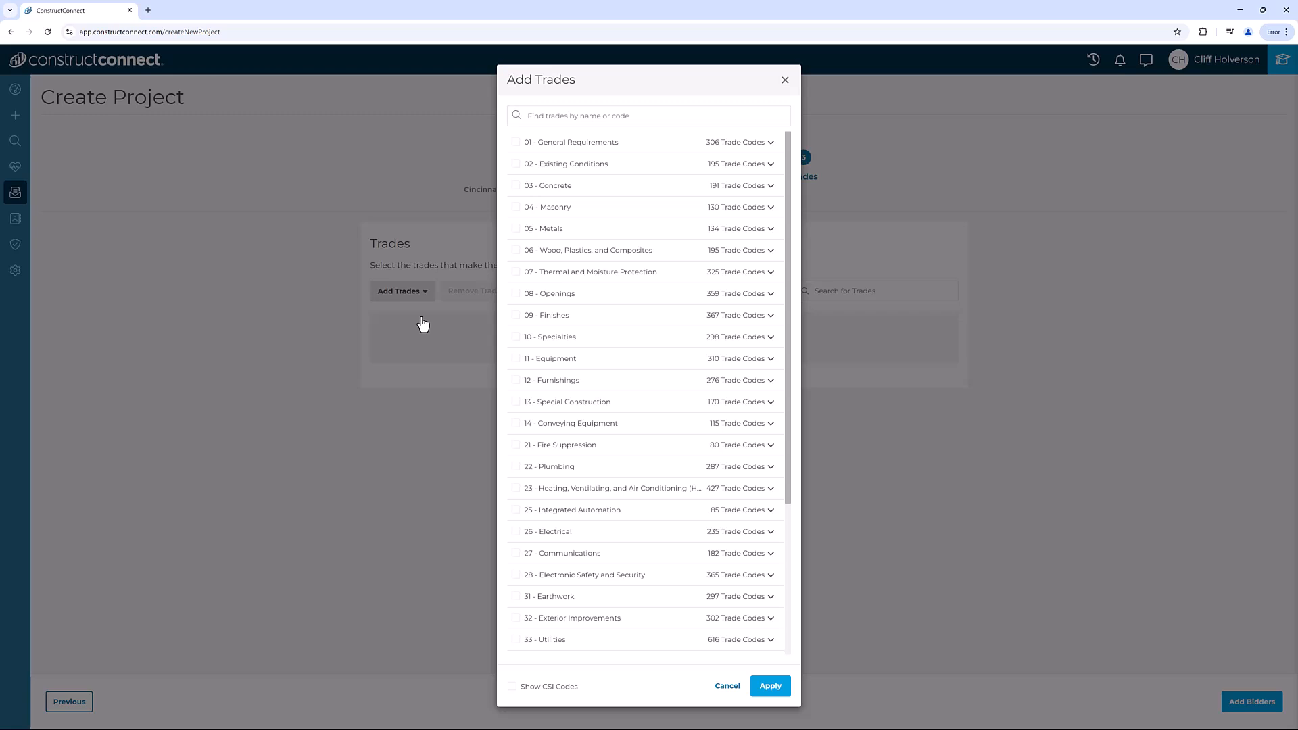
pyautogui.moveTo(772, 318)
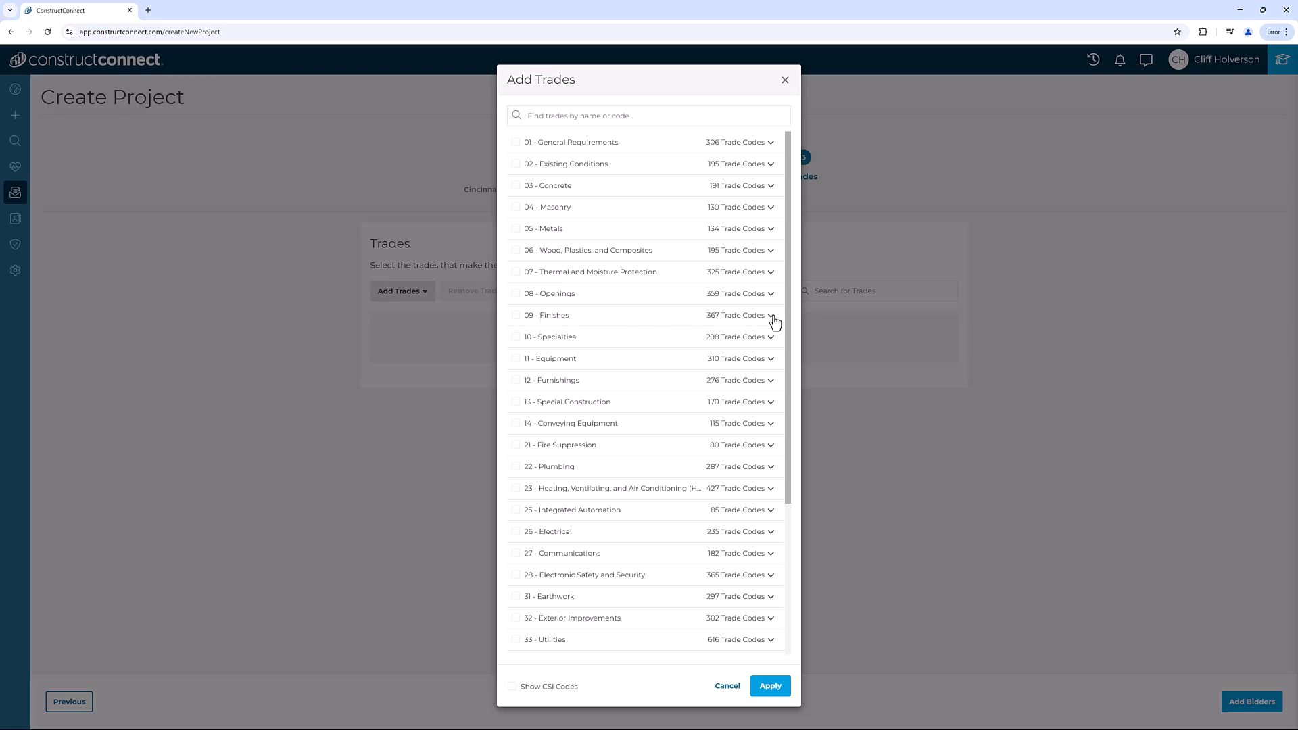
pyautogui.click(772, 315)
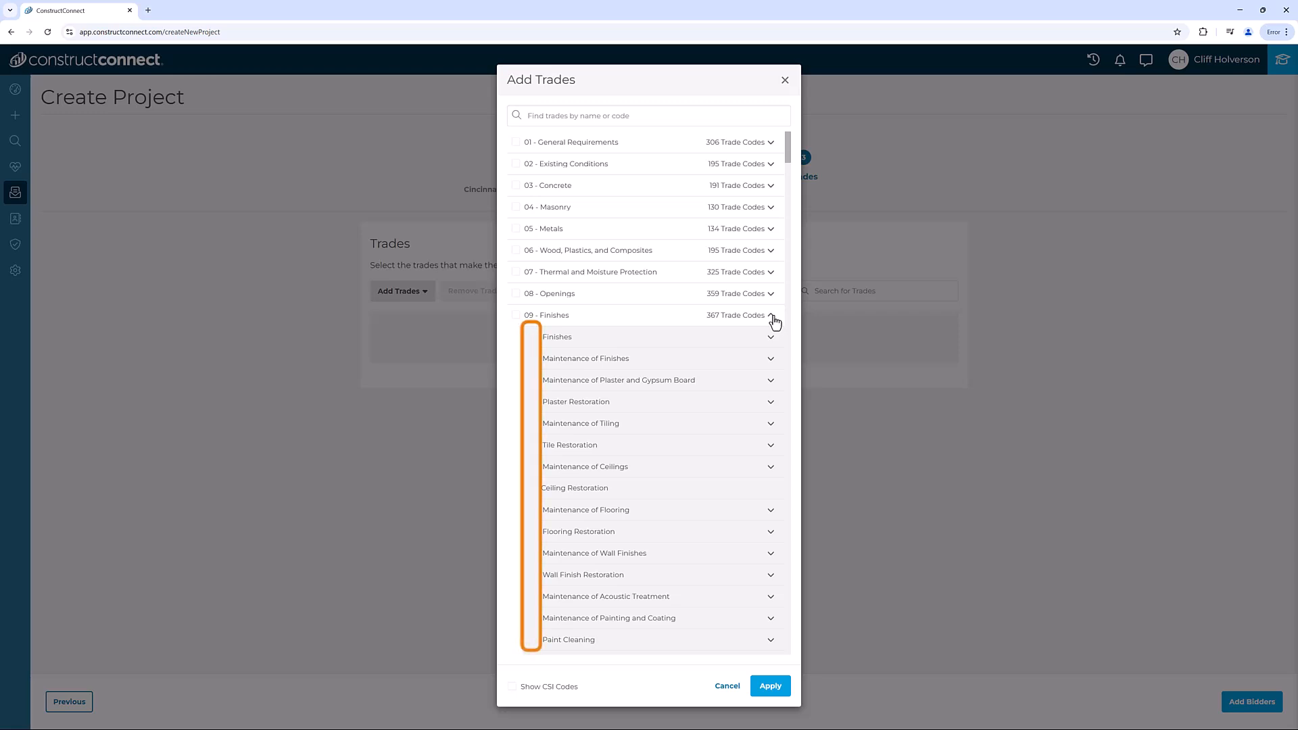
pyautogui.click(769, 315)
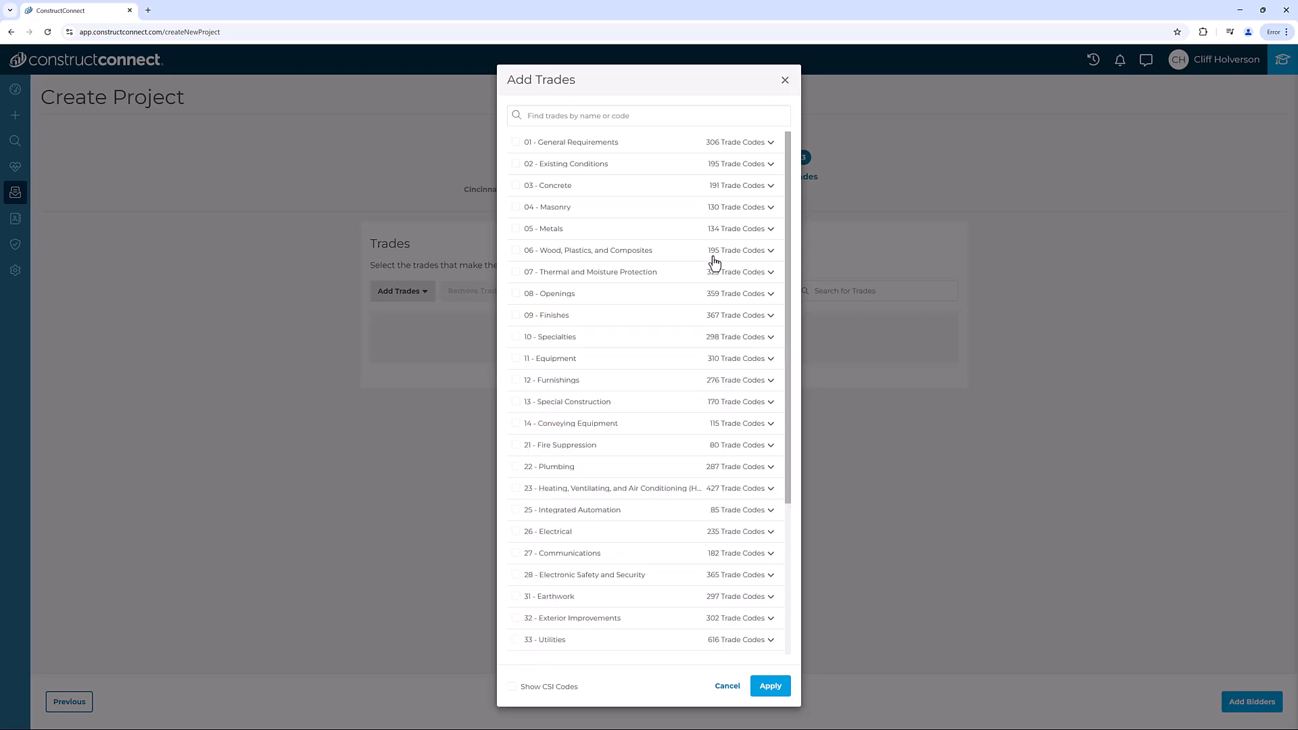
# - Select 051000 Structural Metal Framing plus gypsum codes 092000 and 092100, and apply them
pyautogui.click(627, 115)
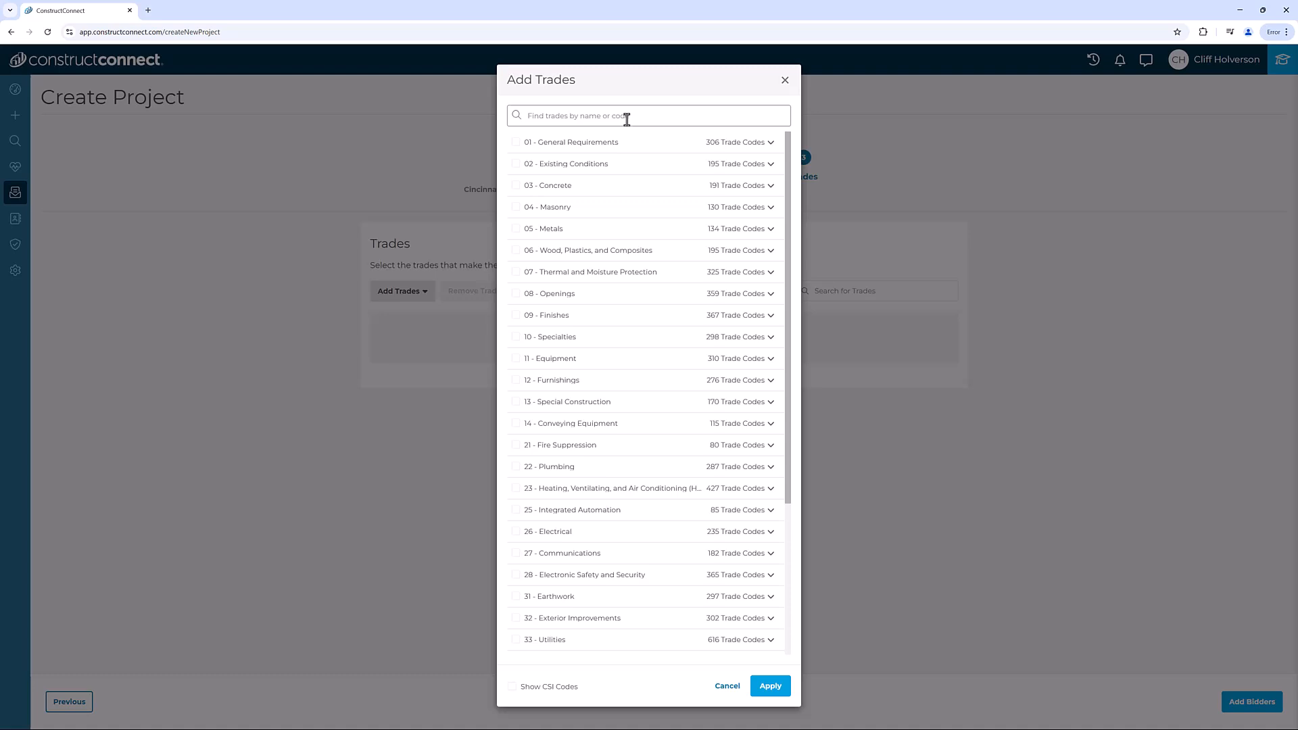
pyautogui.write('051000')
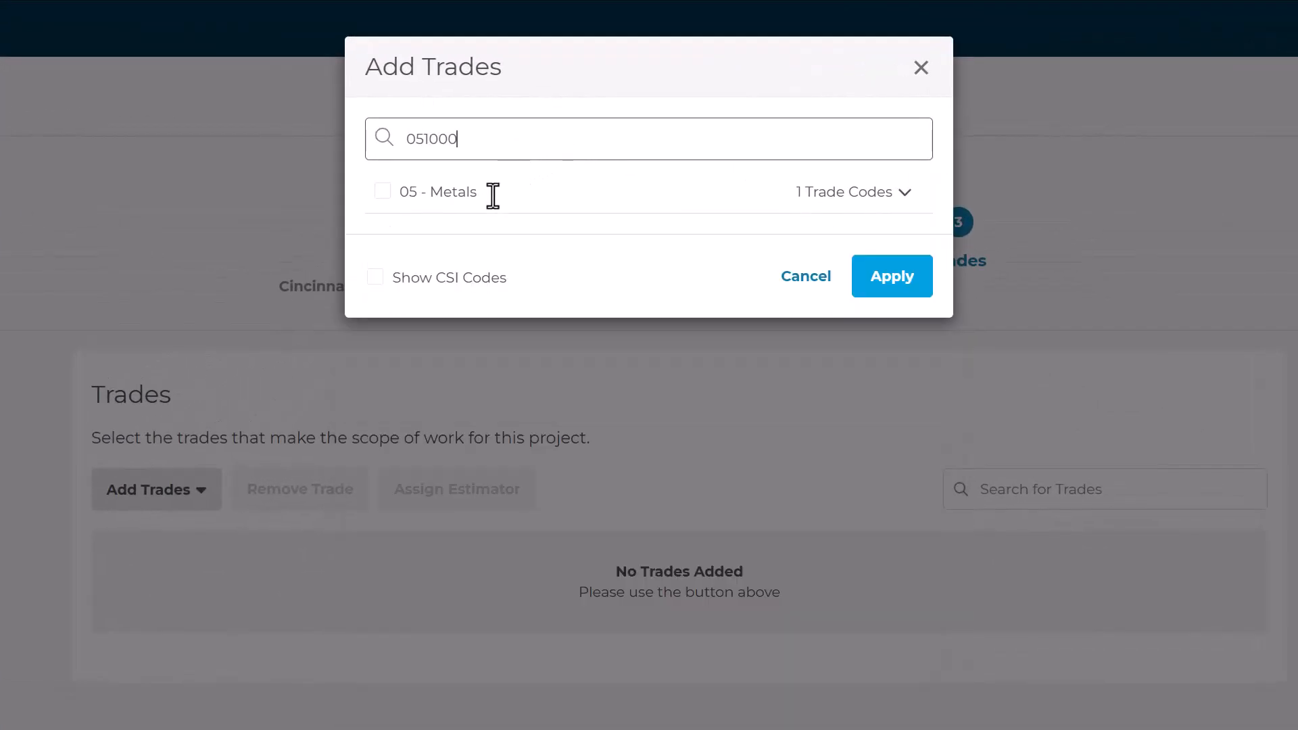
pyautogui.click(374, 277)
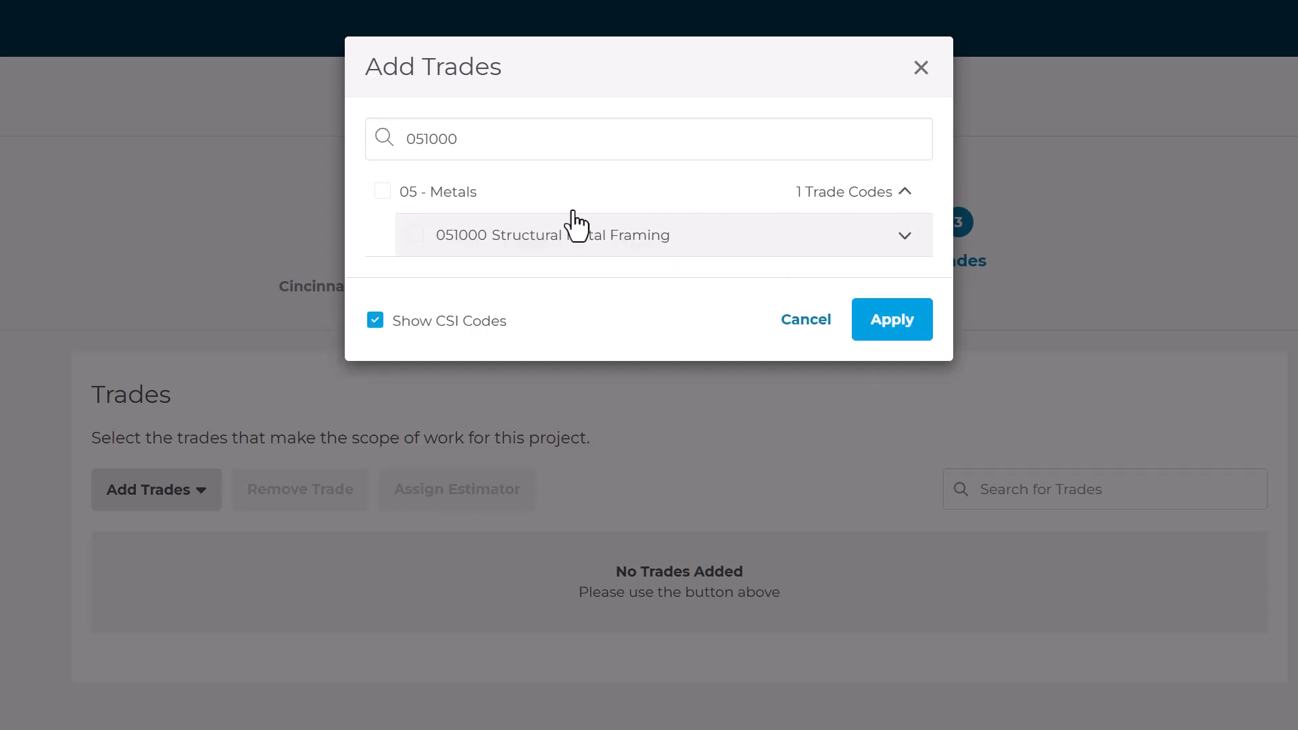
pyautogui.click(416, 234)
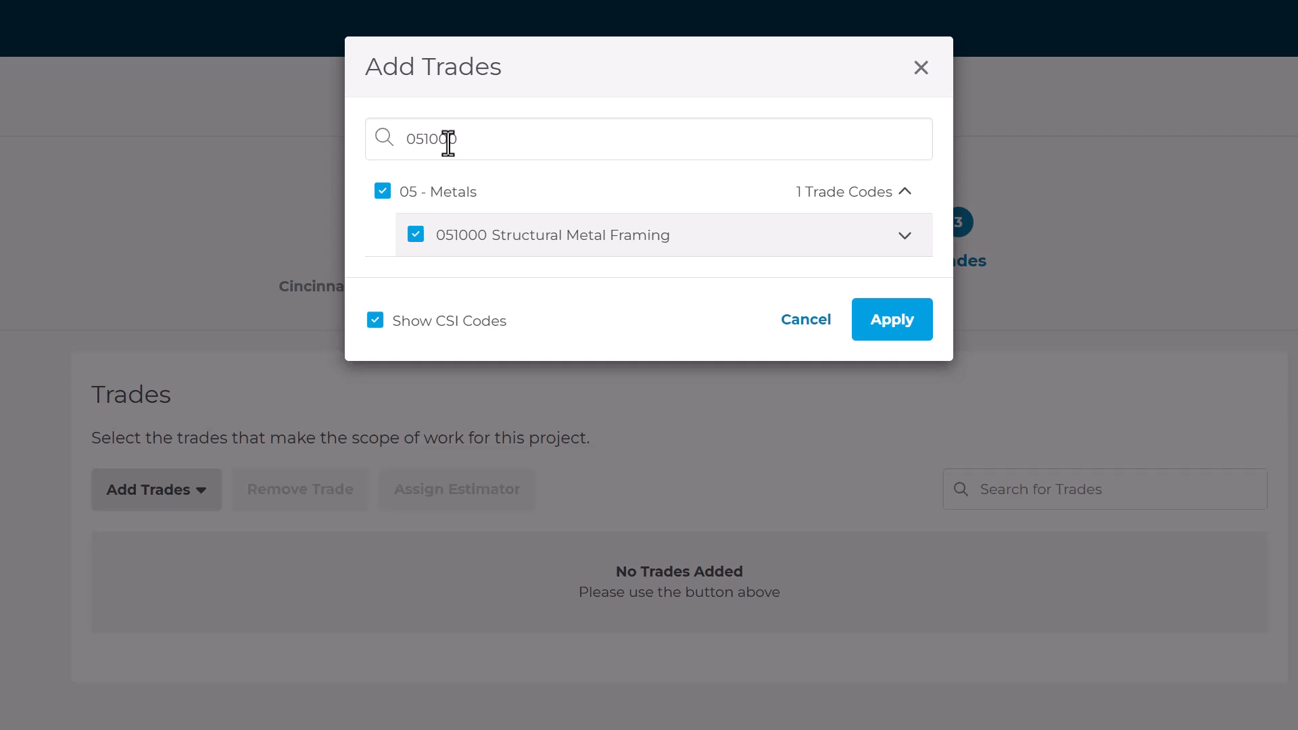
pyautogui.write('gypsum')
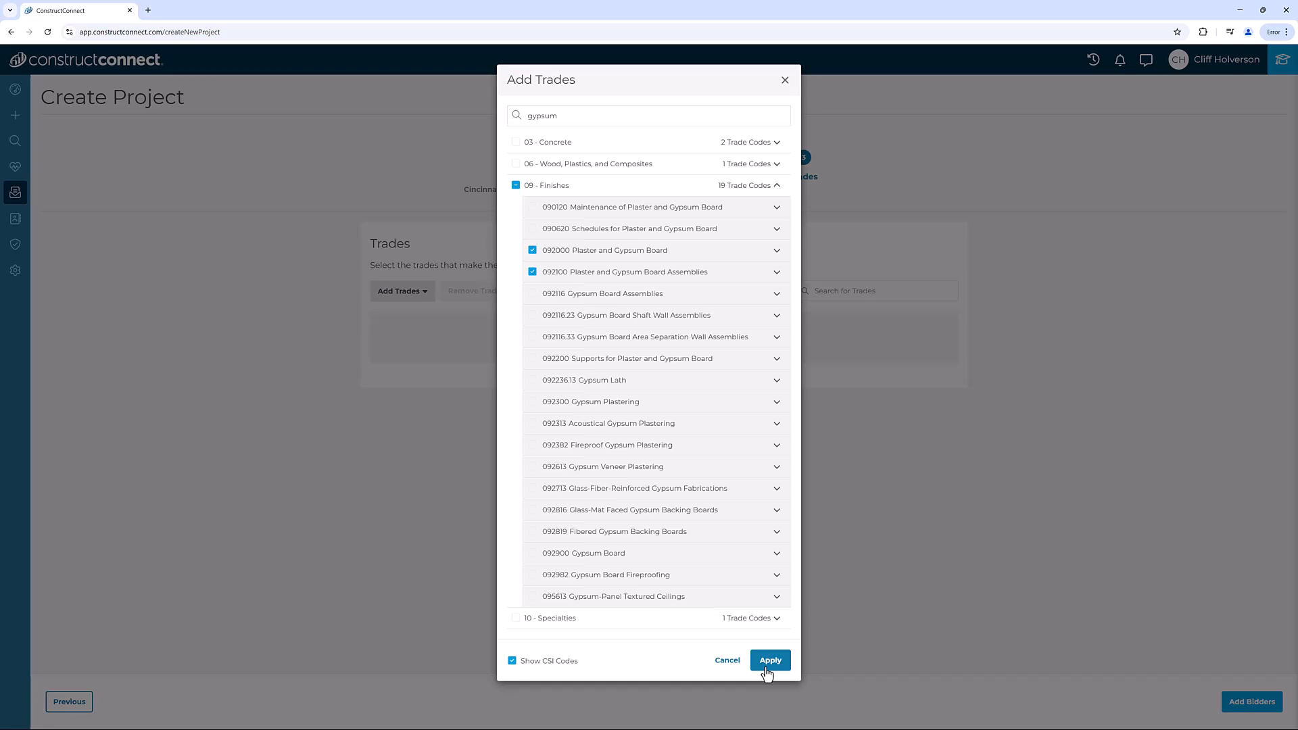
pyautogui.click(770, 660)
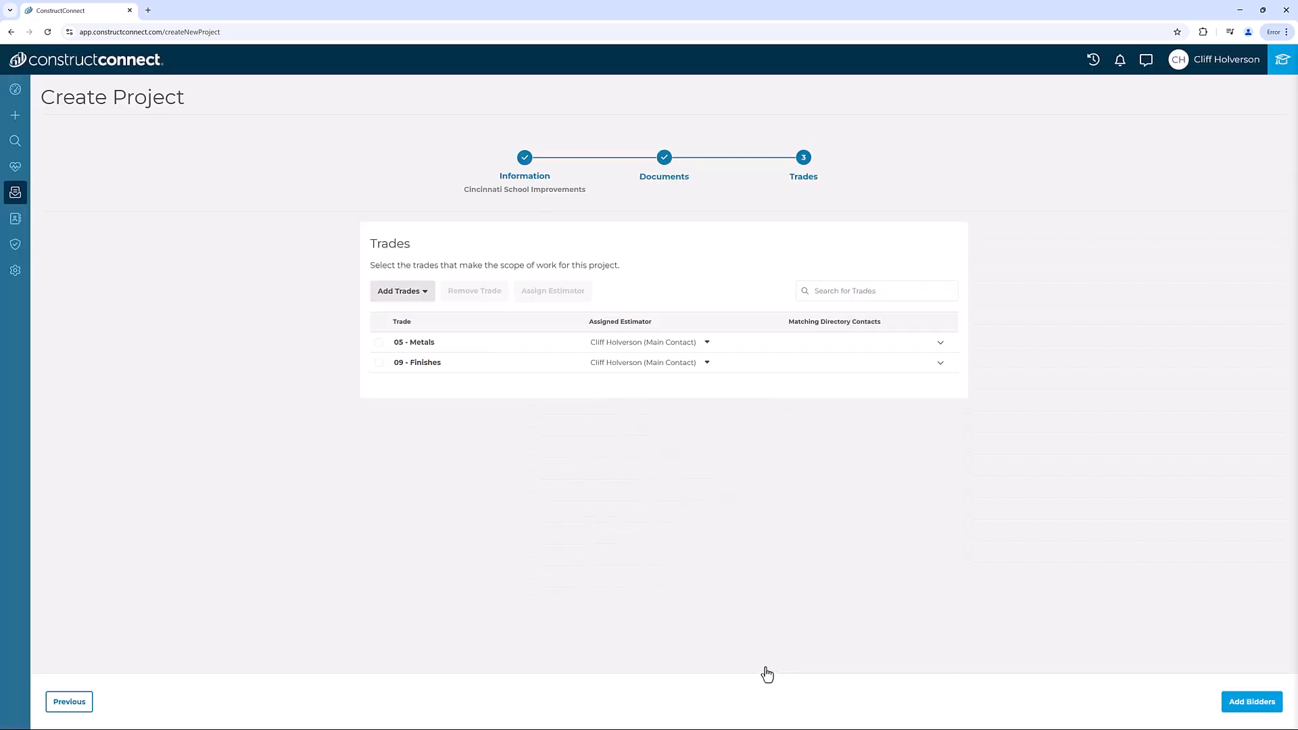
pyautogui.moveTo(884, 698)
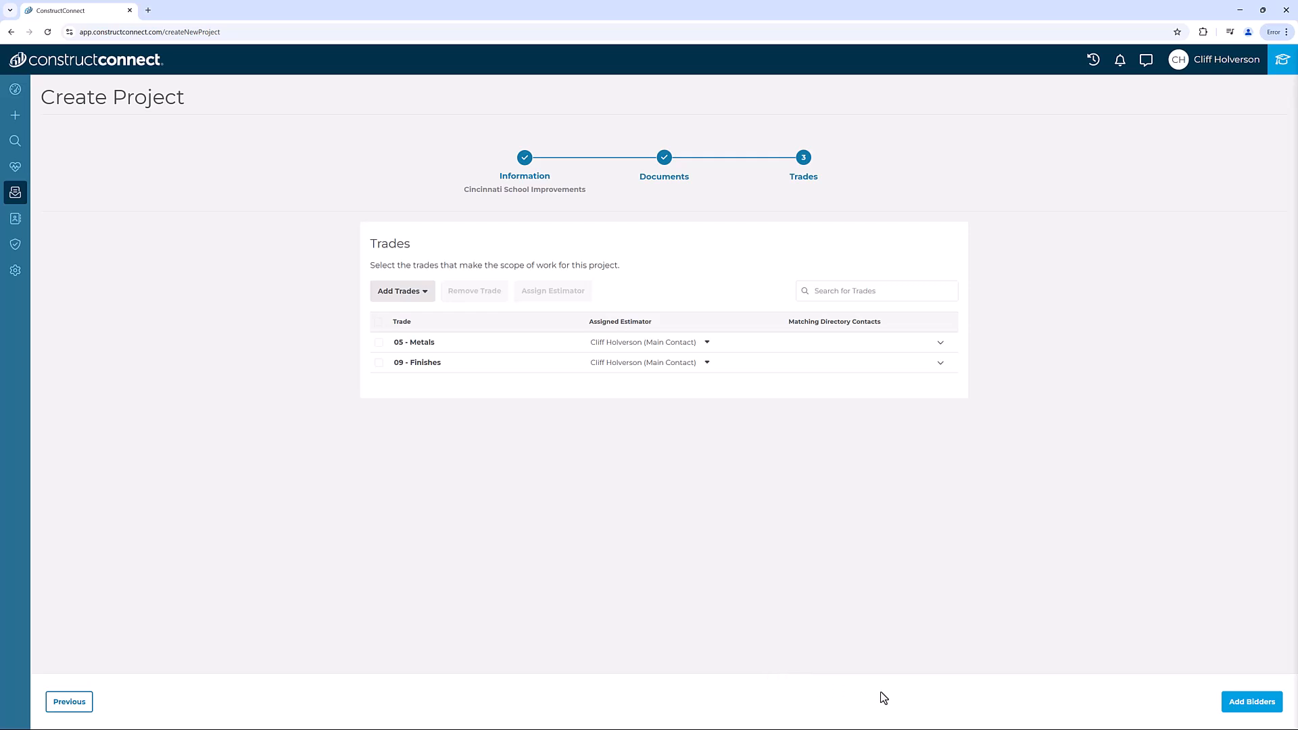
pyautogui.moveTo(1256, 714)
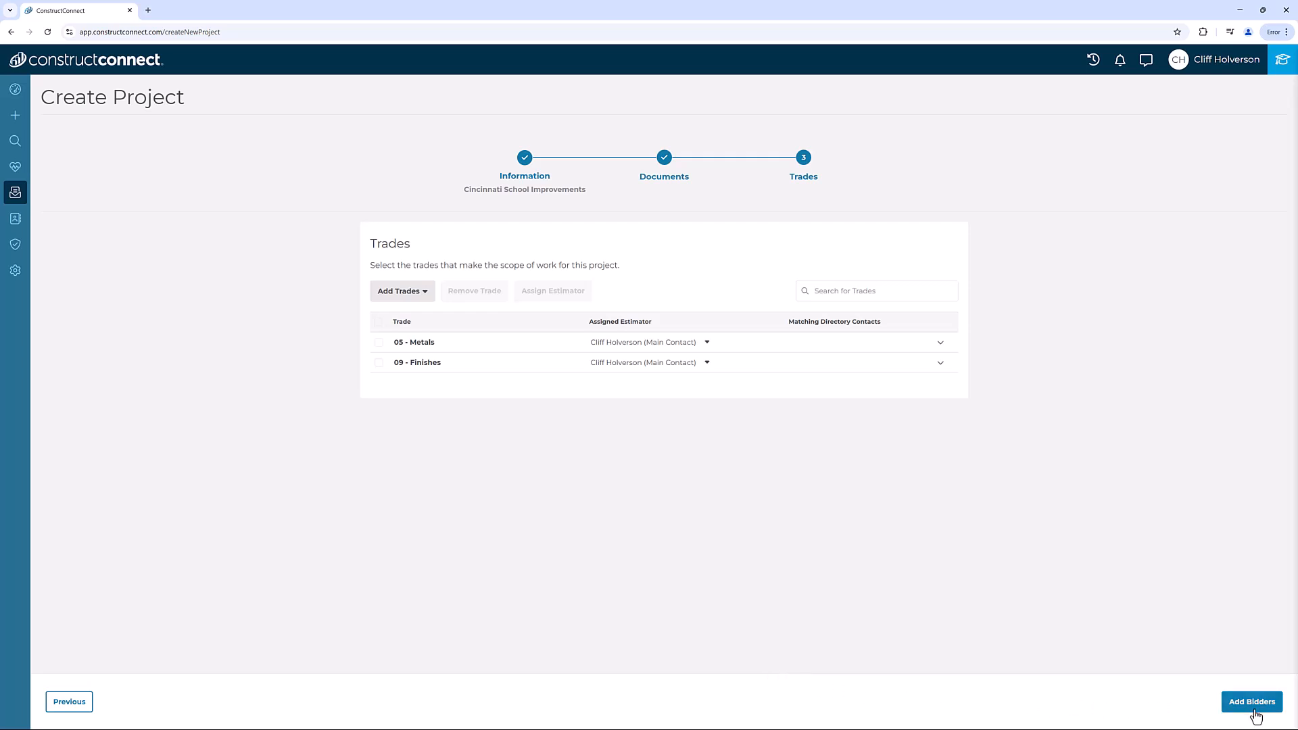
# - Finish project creation and reach the Trades & Coverage page listing three trade codes
pyautogui.click(1252, 702)
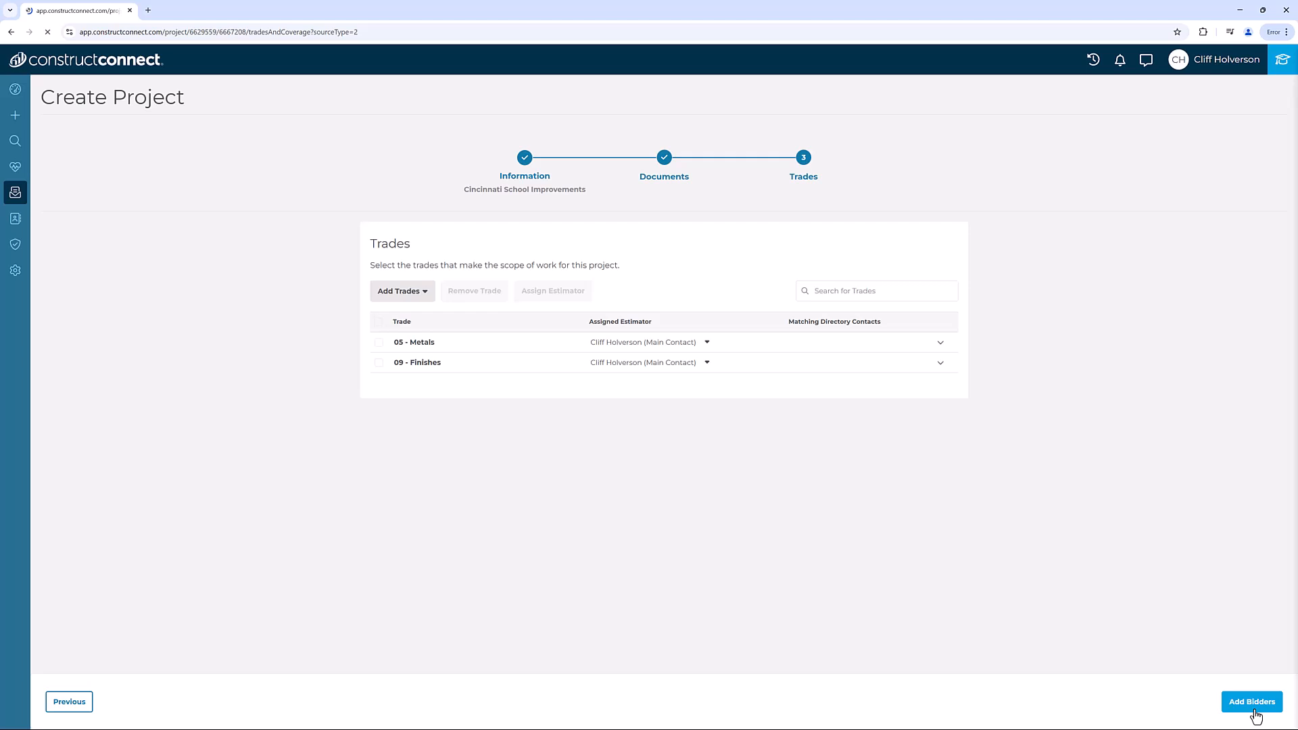
pyautogui.click(1251, 701)
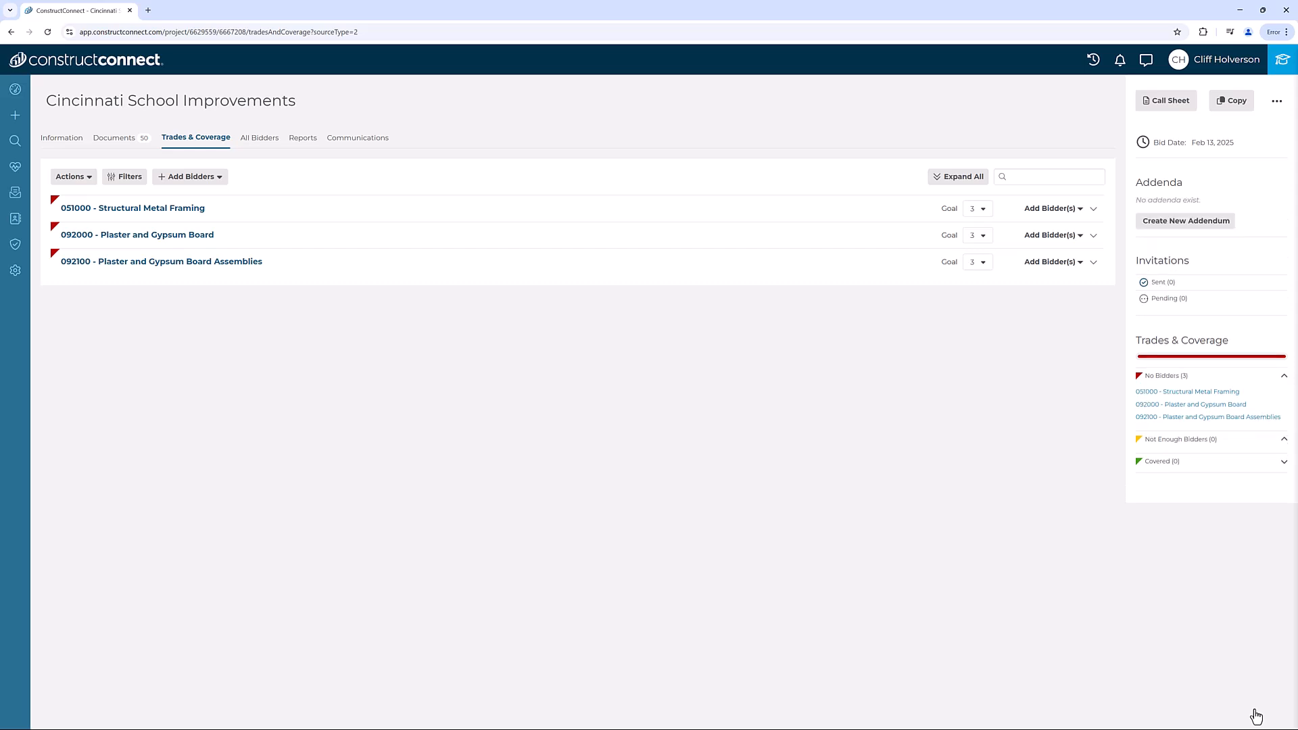
pyautogui.moveTo(1130, 676)
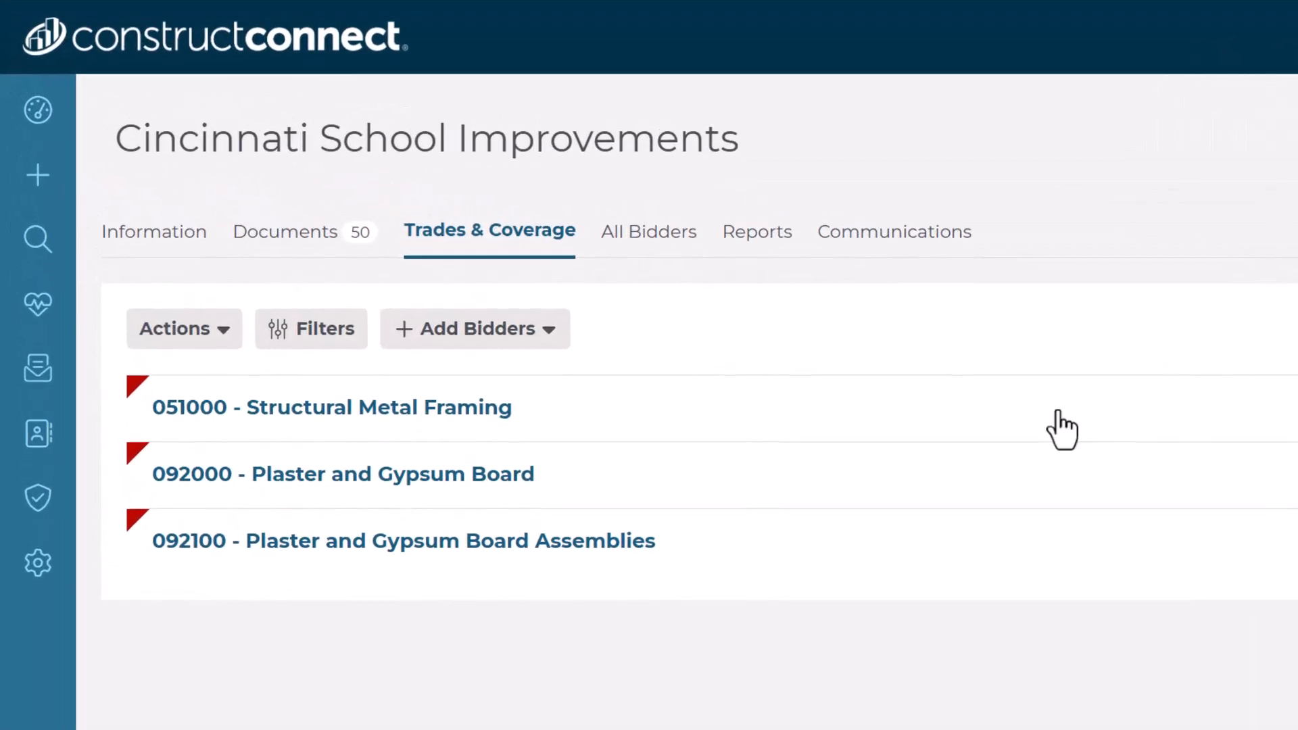
# - Search the directory and add NCH Construction, Harchuck Construction and Ohio Traffic and Lighting Solutions
pyautogui.click(475, 328)
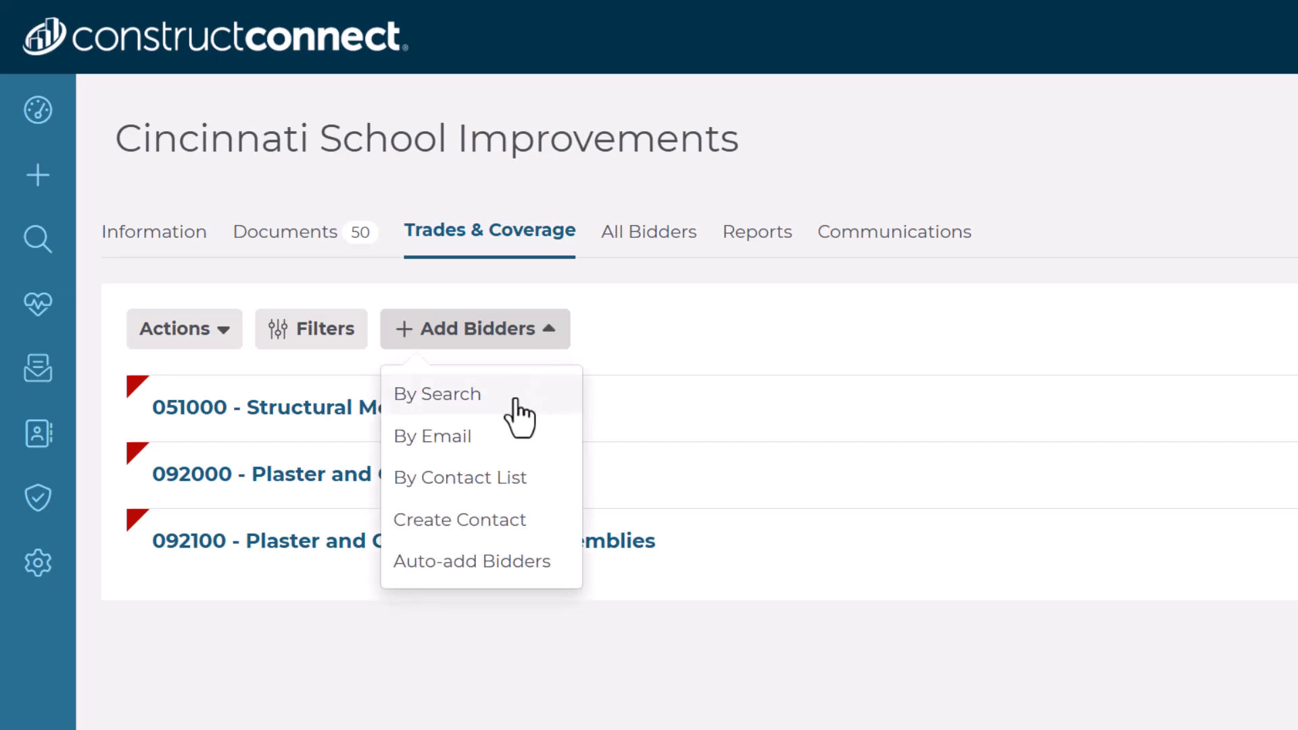
pyautogui.click(437, 394)
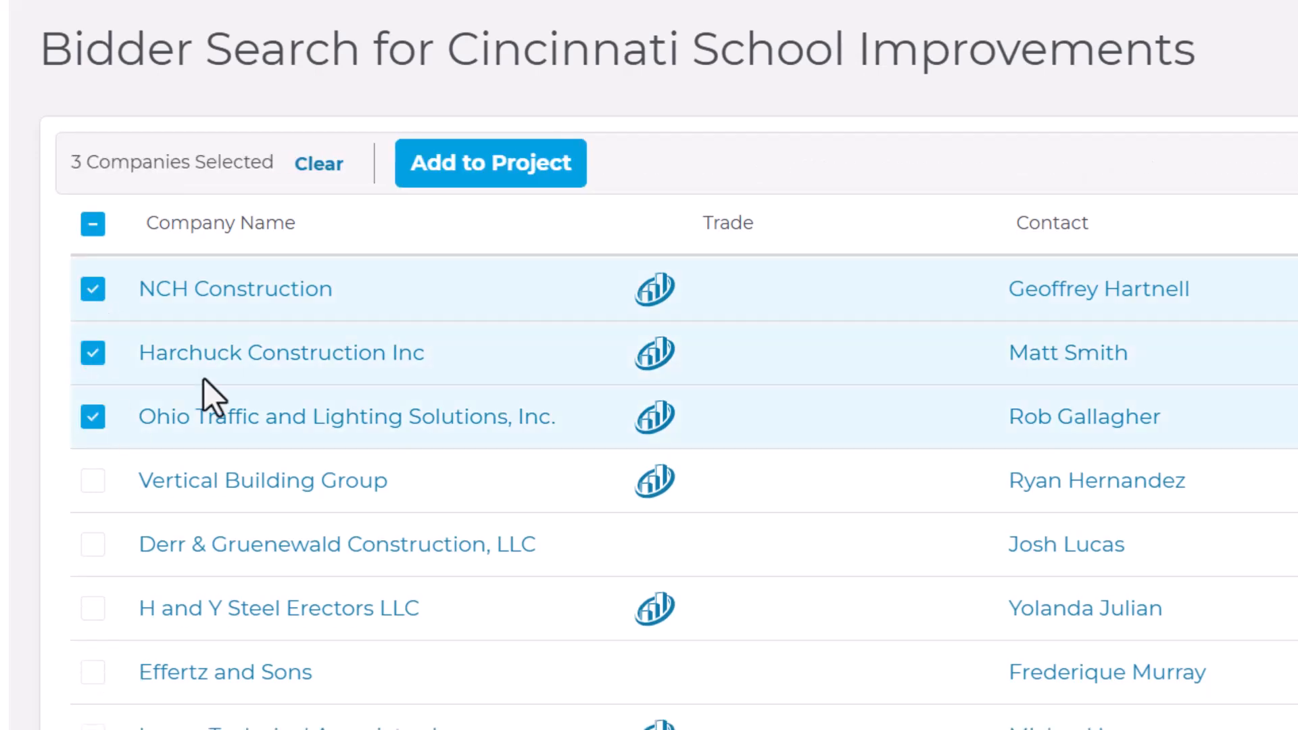
pyautogui.click(491, 162)
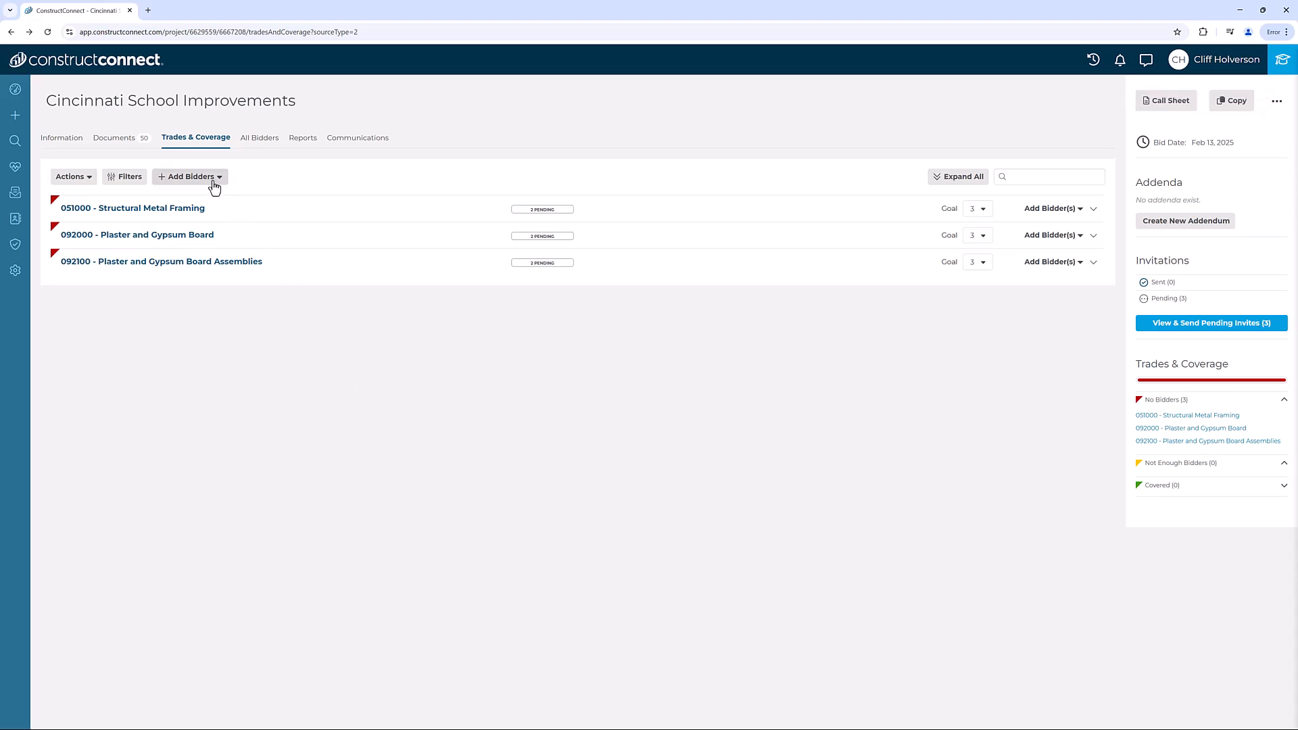
pyautogui.click(192, 176)
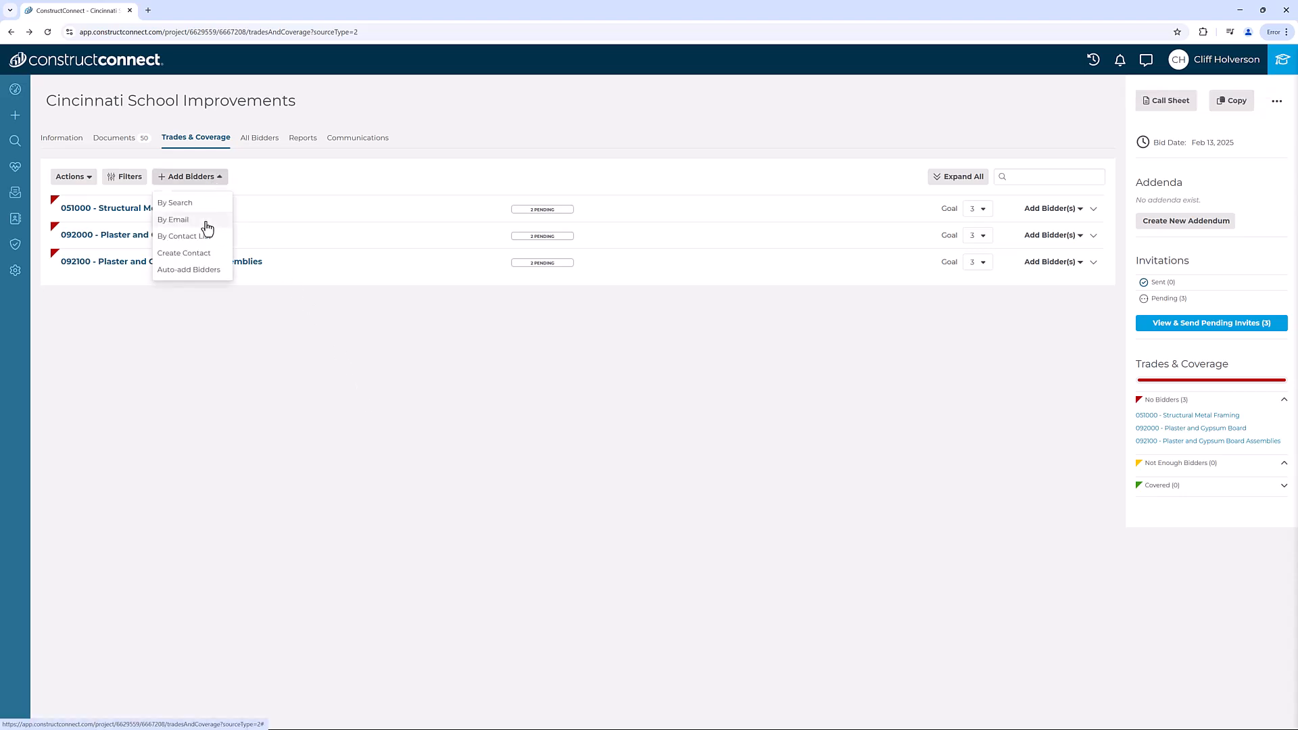
pyautogui.click(173, 219)
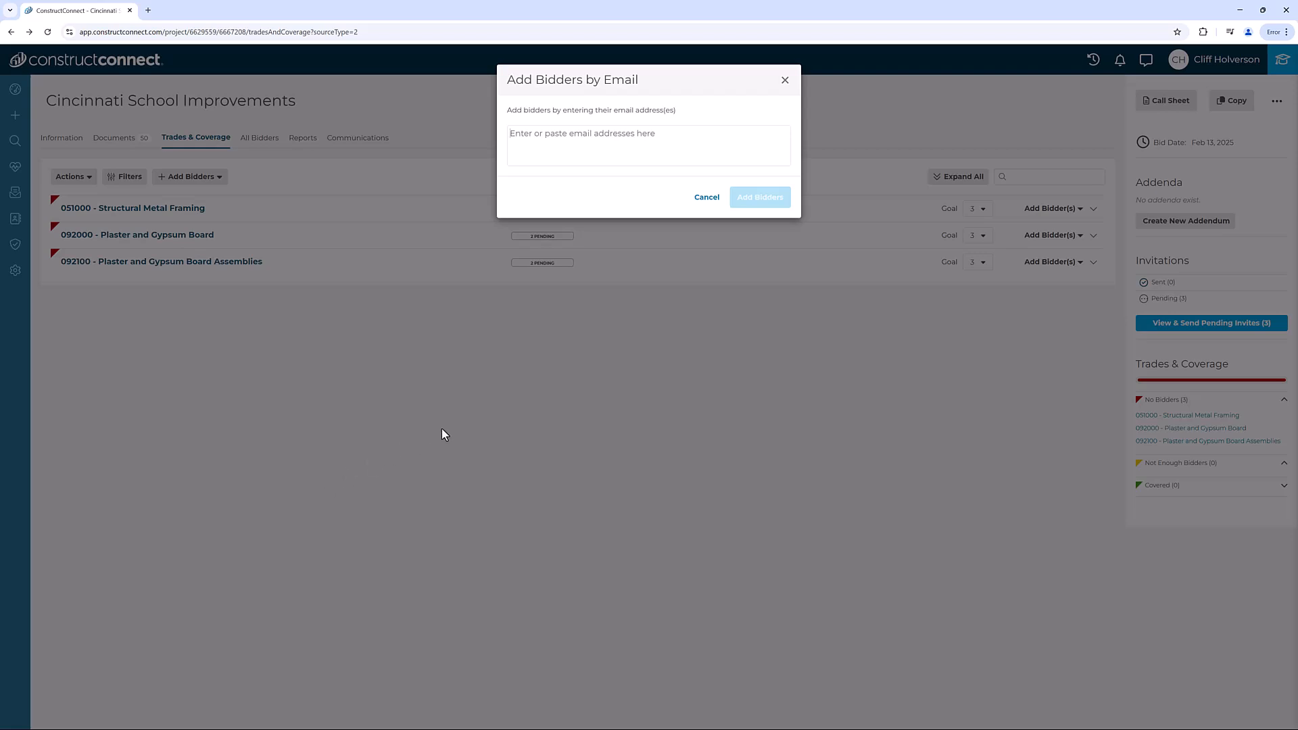
pyautogui.click(784, 80)
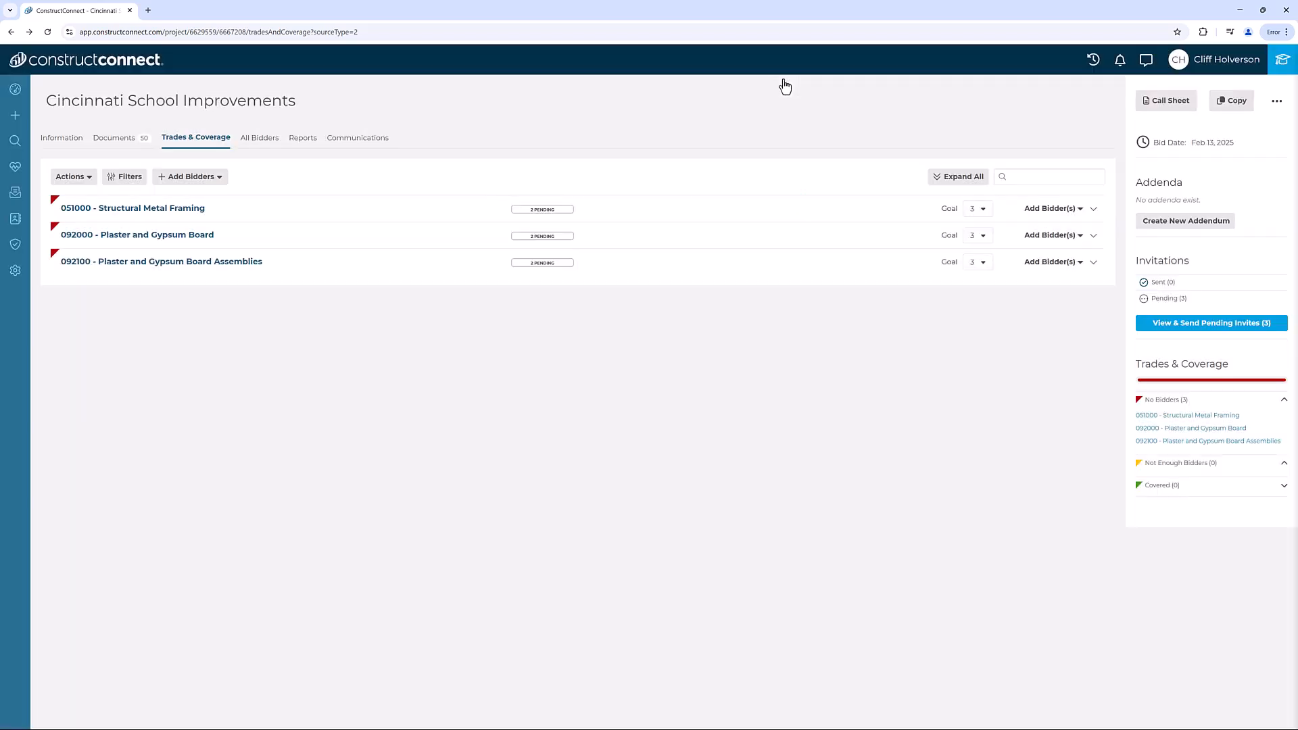
pyautogui.moveTo(807, 415)
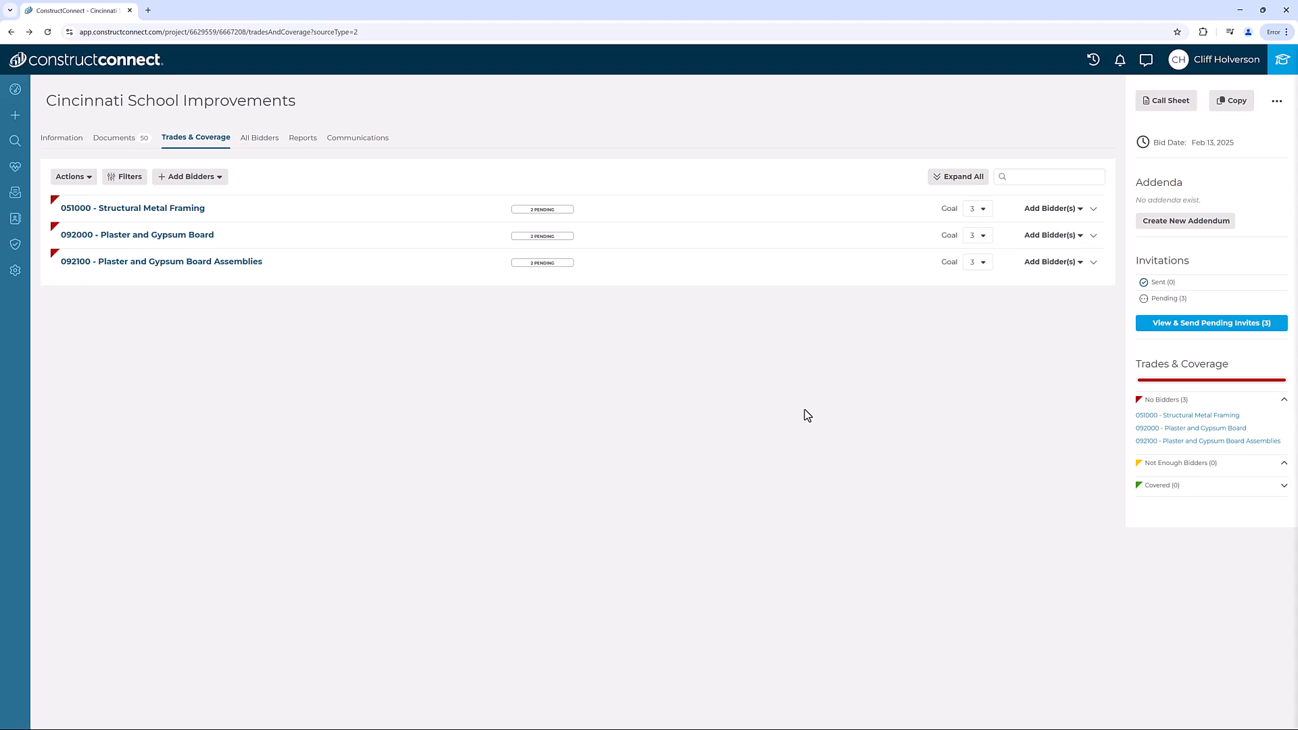
pyautogui.moveTo(973, 514)
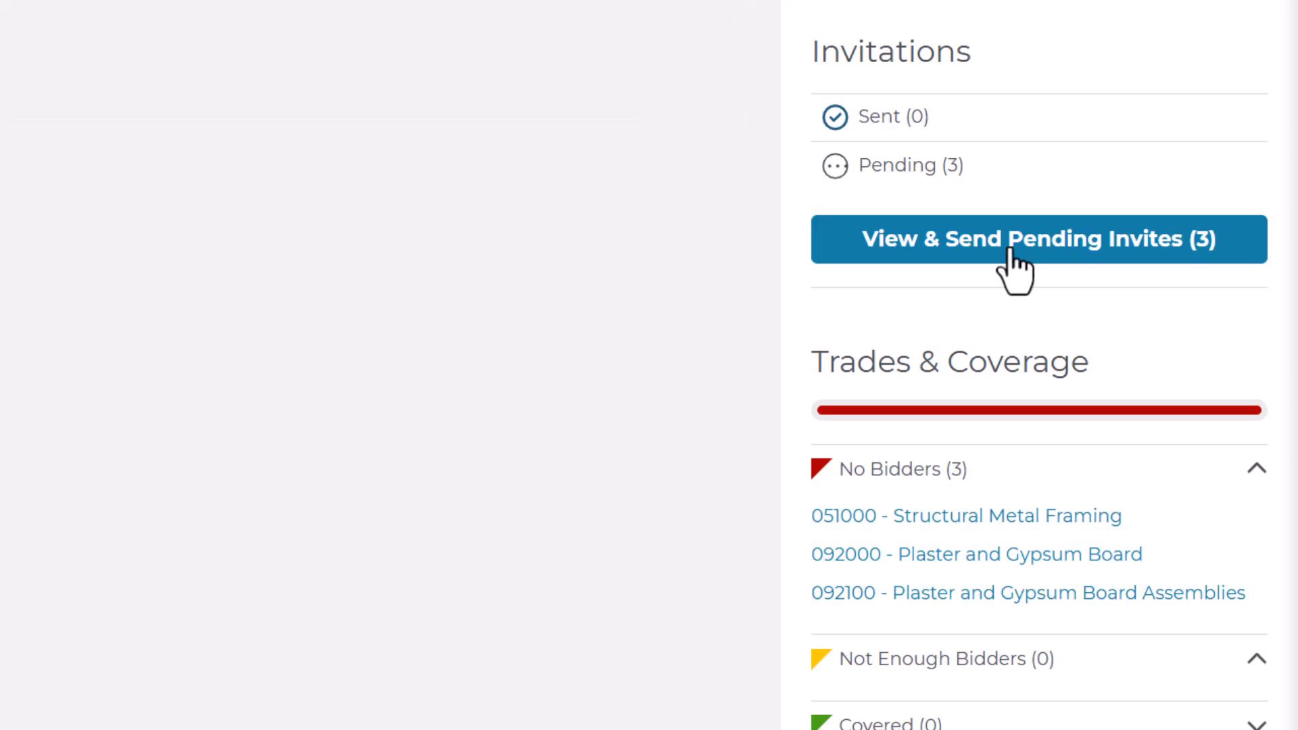
# - Review the three recipients on the pending invitation and send the bid invitations
pyautogui.click(1039, 240)
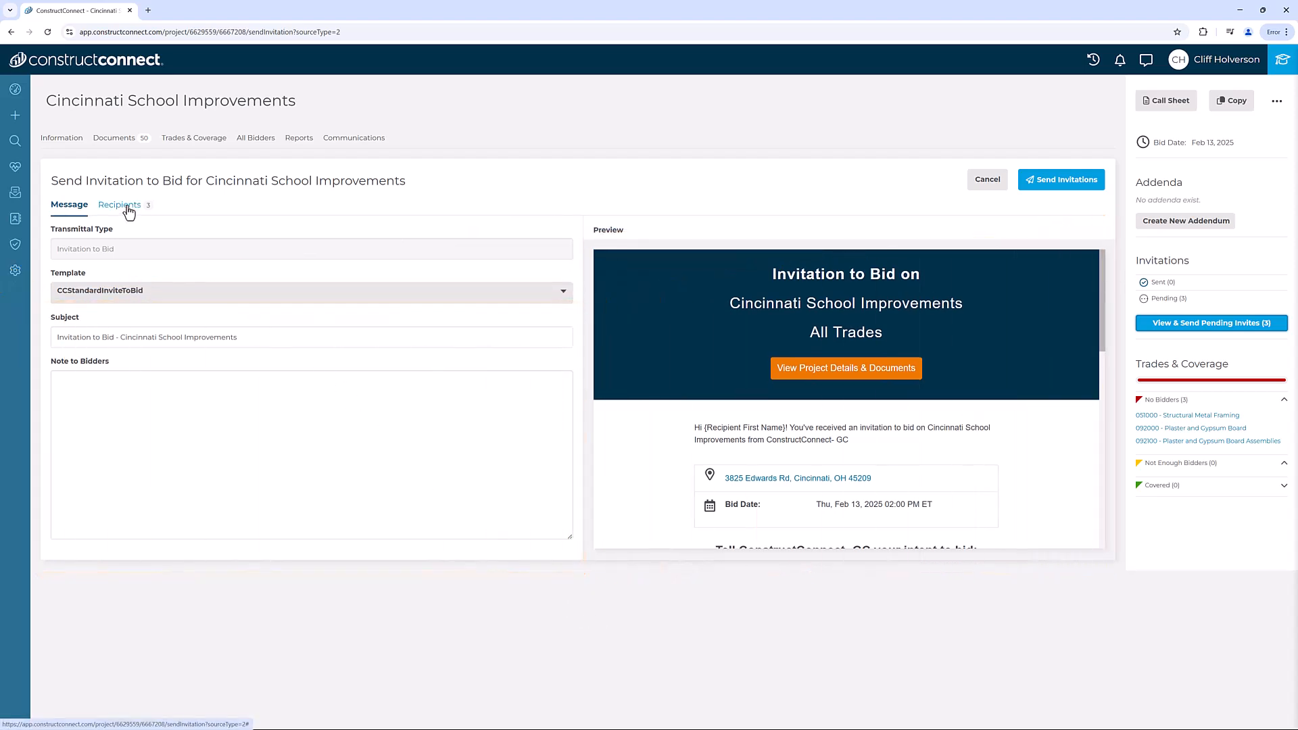
pyautogui.click(119, 204)
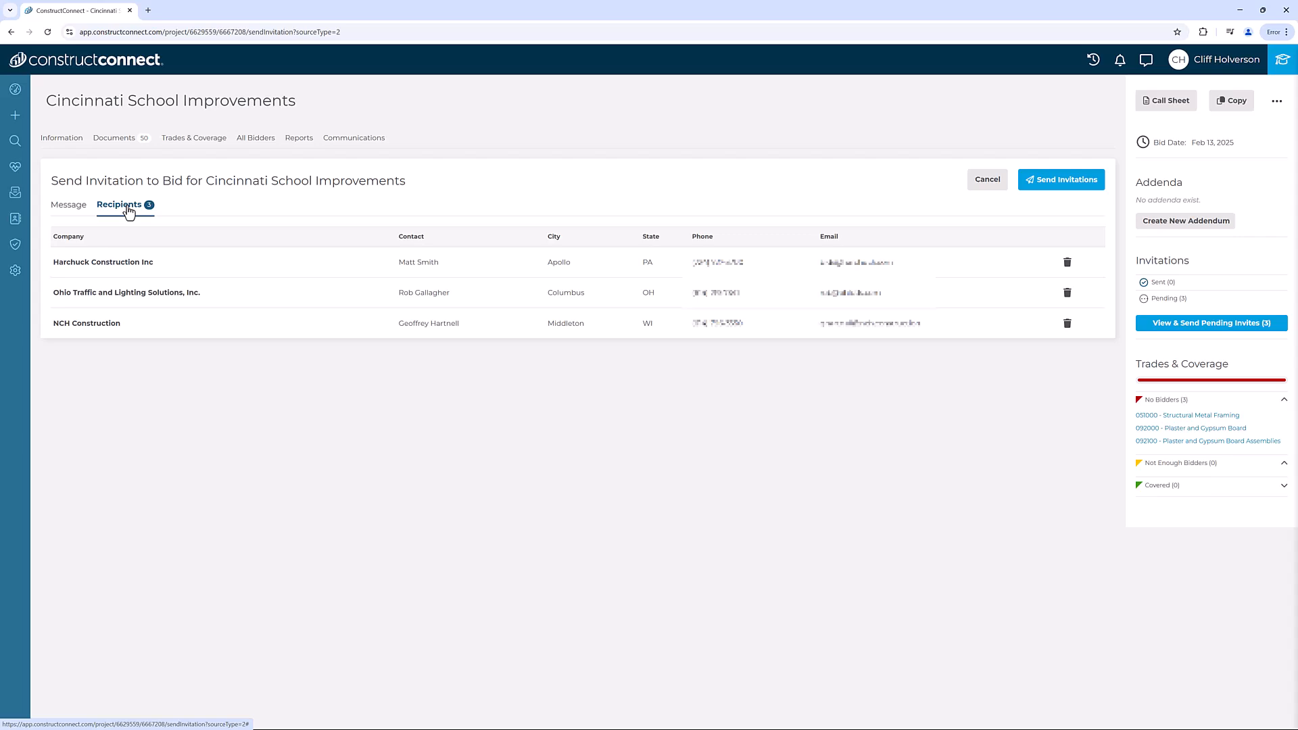
pyautogui.moveTo(110, 212)
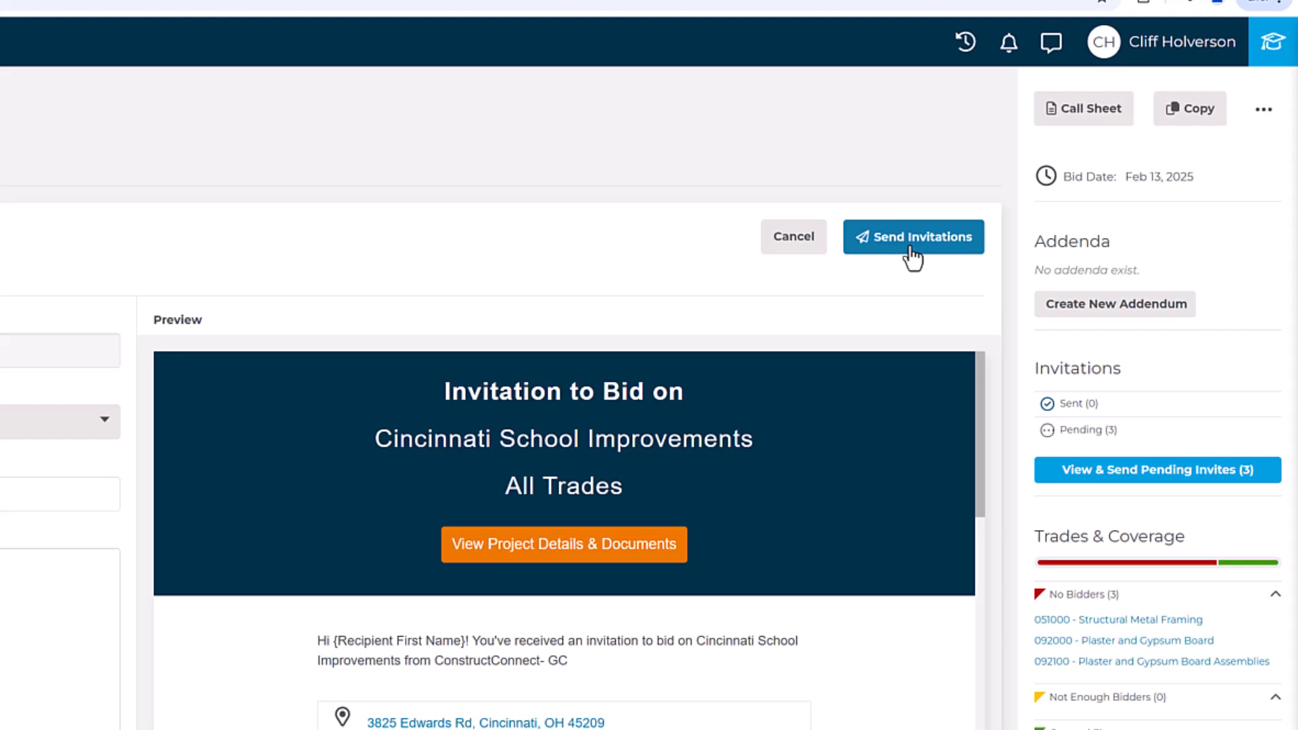
pyautogui.click(913, 236)
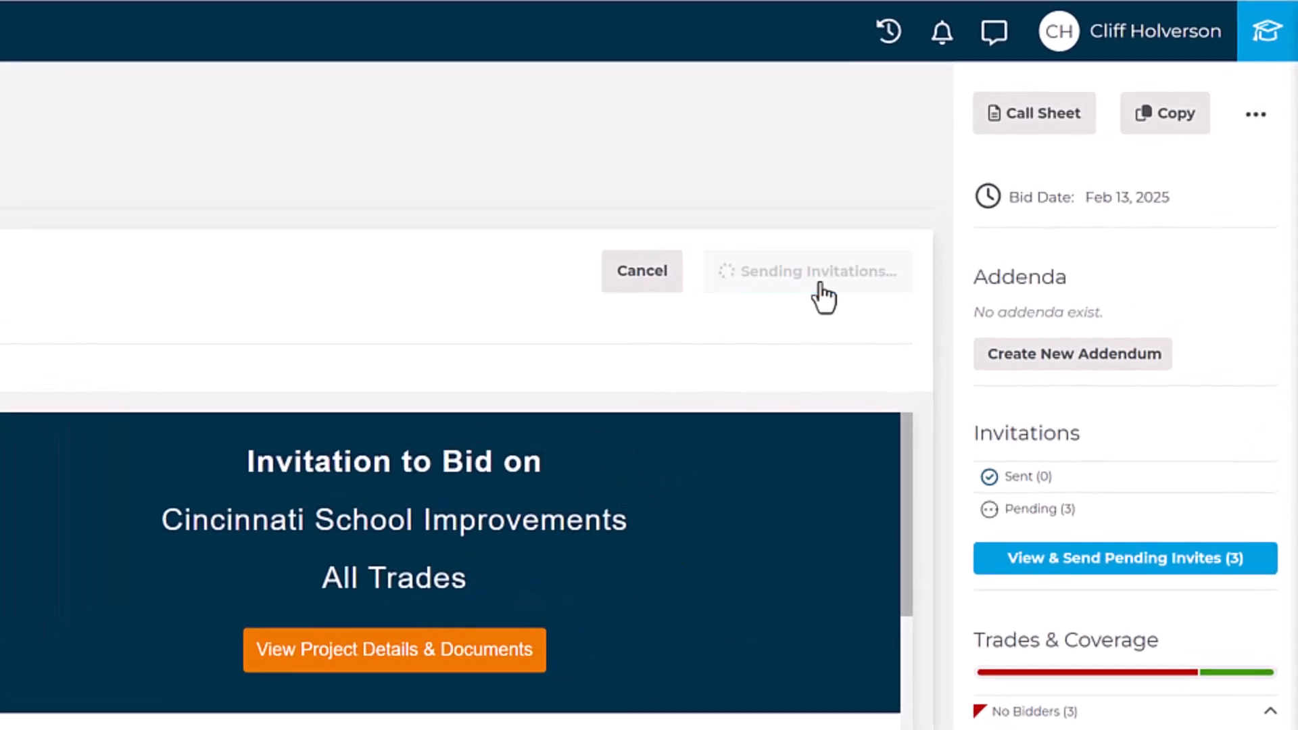